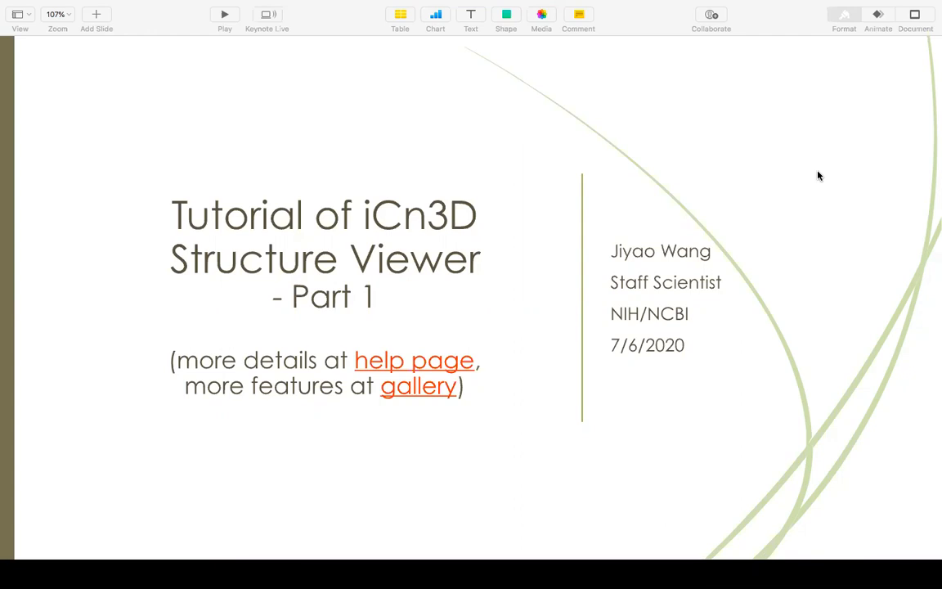
{"action": "mouse_move", "coordinate": [393, 343]}
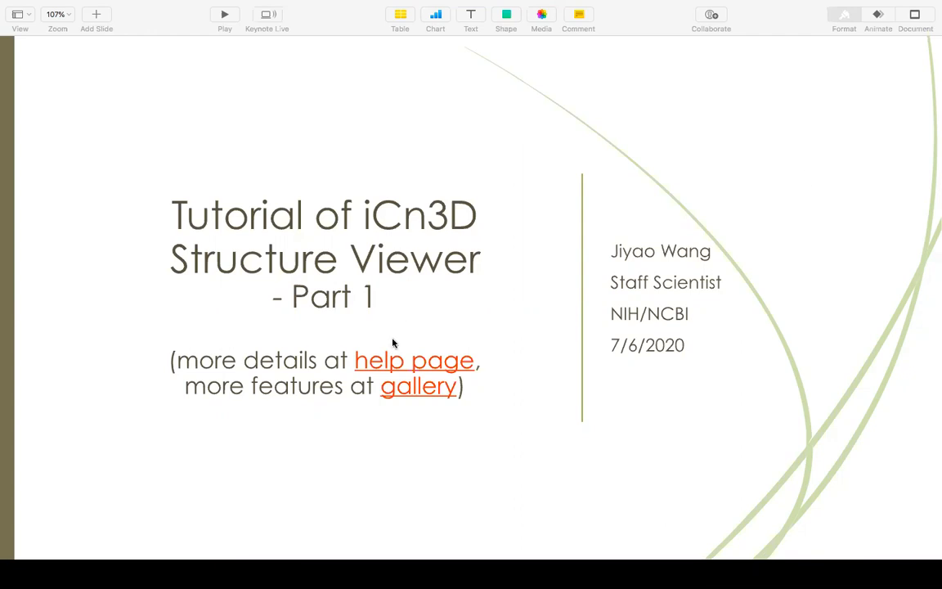
{"action": "mouse_move", "coordinate": [489, 368]}
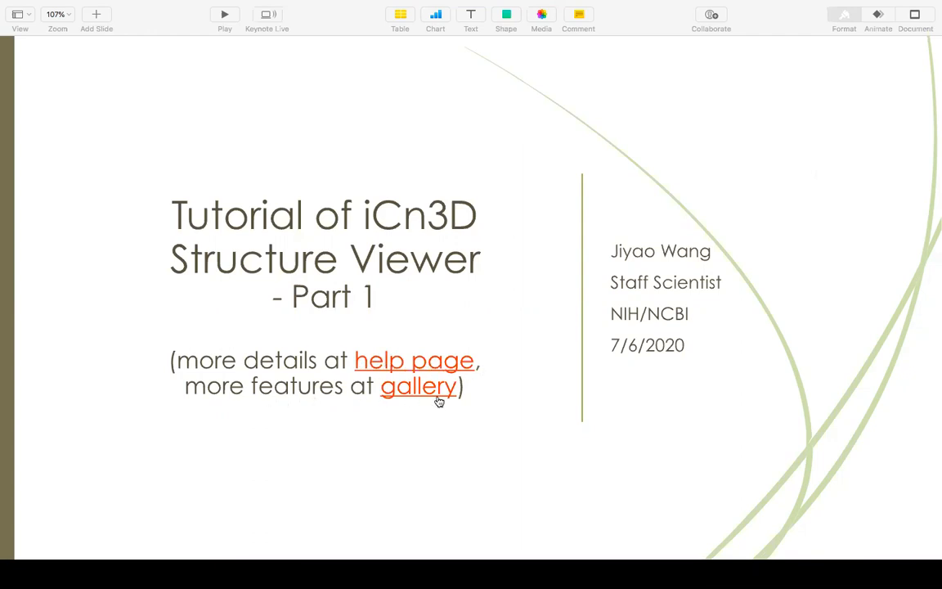
{"action": "mouse_move", "coordinate": [441, 402]}
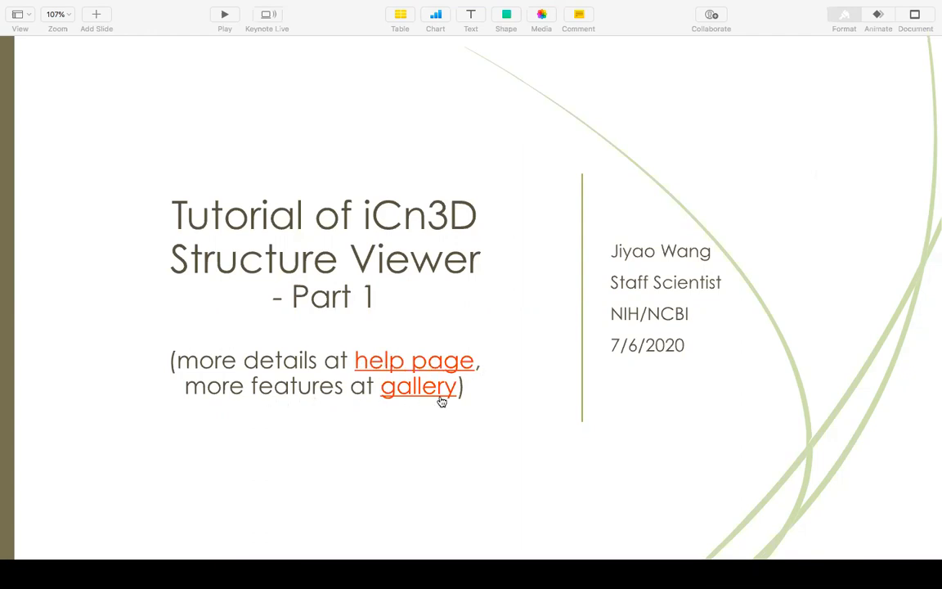
Advance to the 'File Menu: Data Sources' slide about differing starting residue numbers
{"action": "key", "text": "right"}
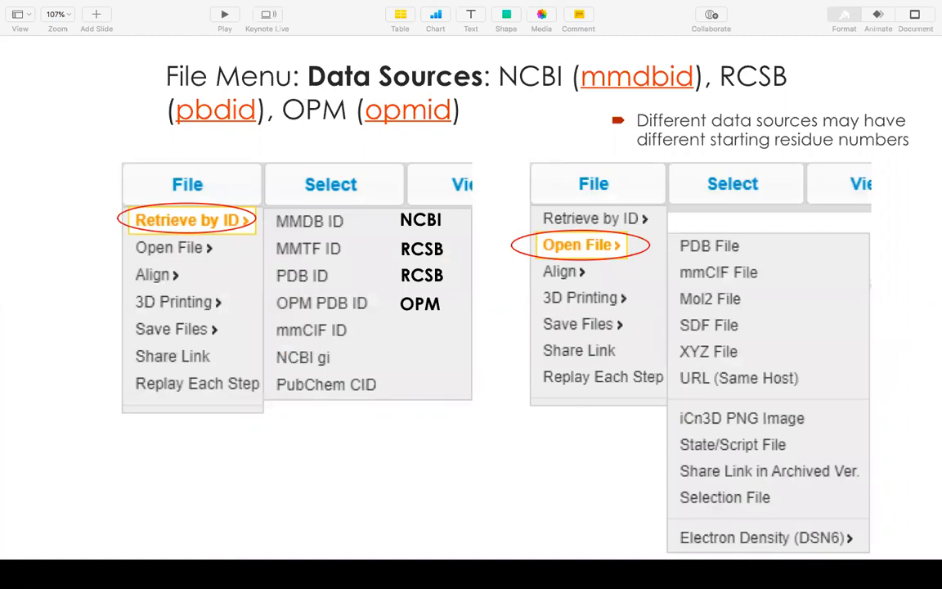
{"action": "mouse_move", "coordinate": [368, 172]}
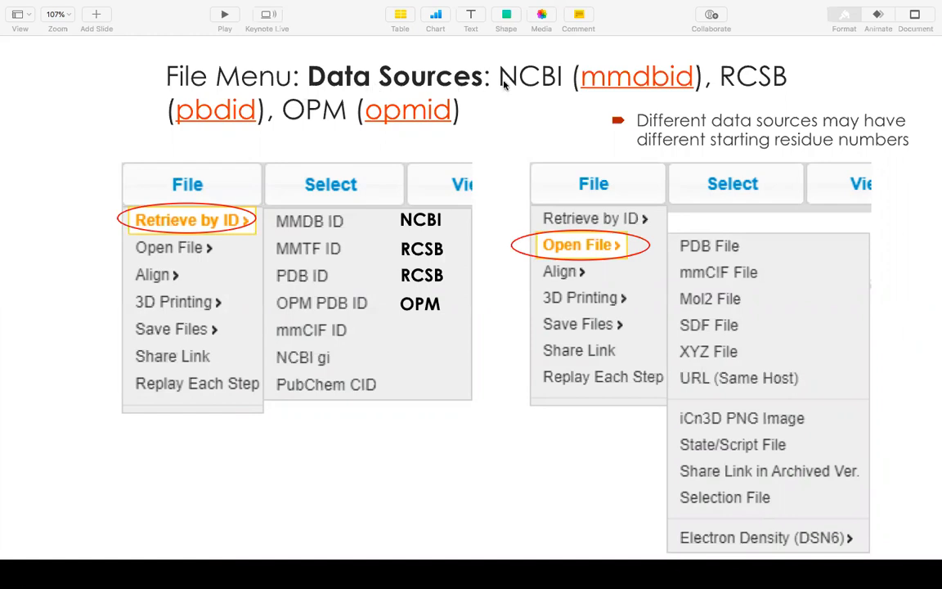
{"action": "mouse_move", "coordinate": [563, 92]}
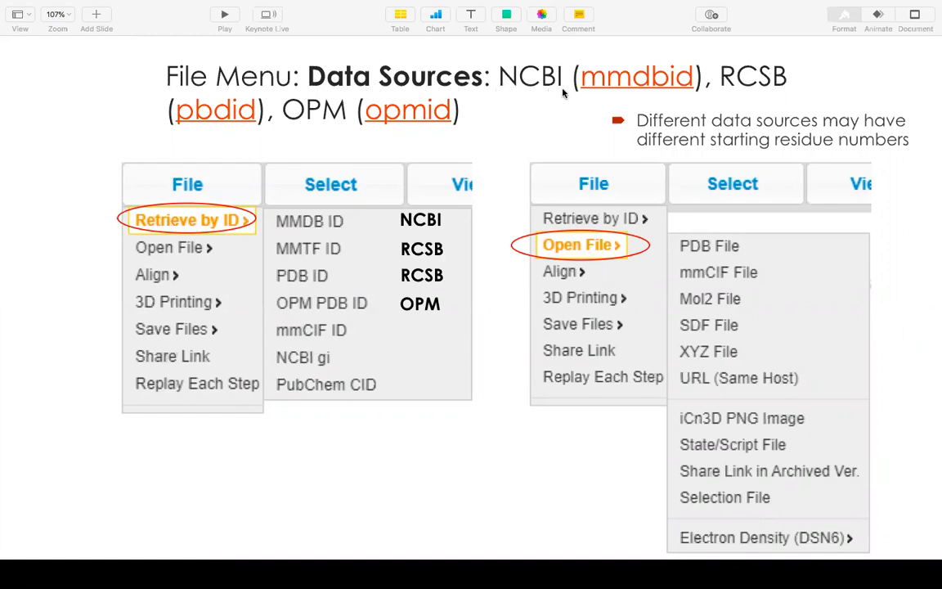
{"action": "mouse_move", "coordinate": [661, 86]}
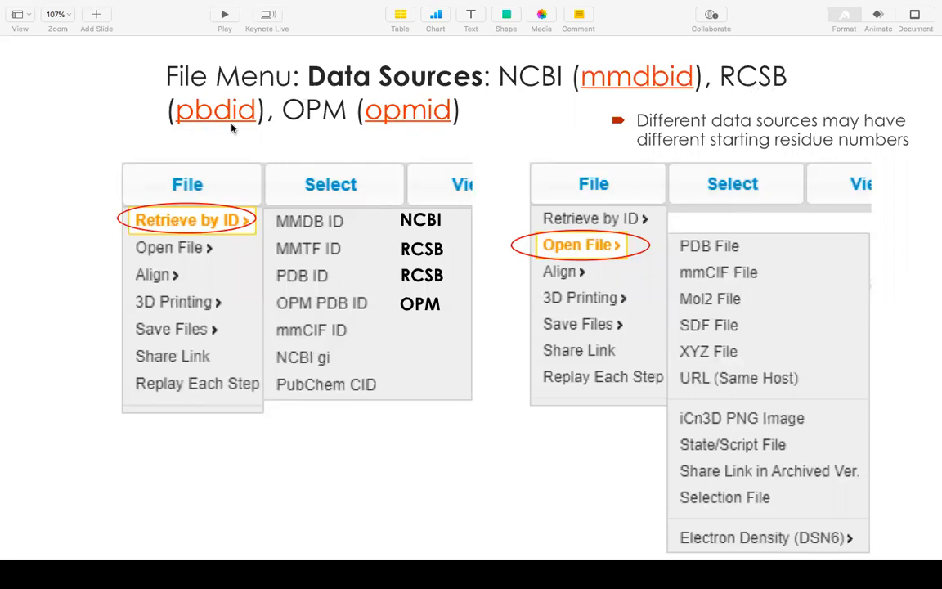
{"action": "mouse_move", "coordinate": [338, 260]}
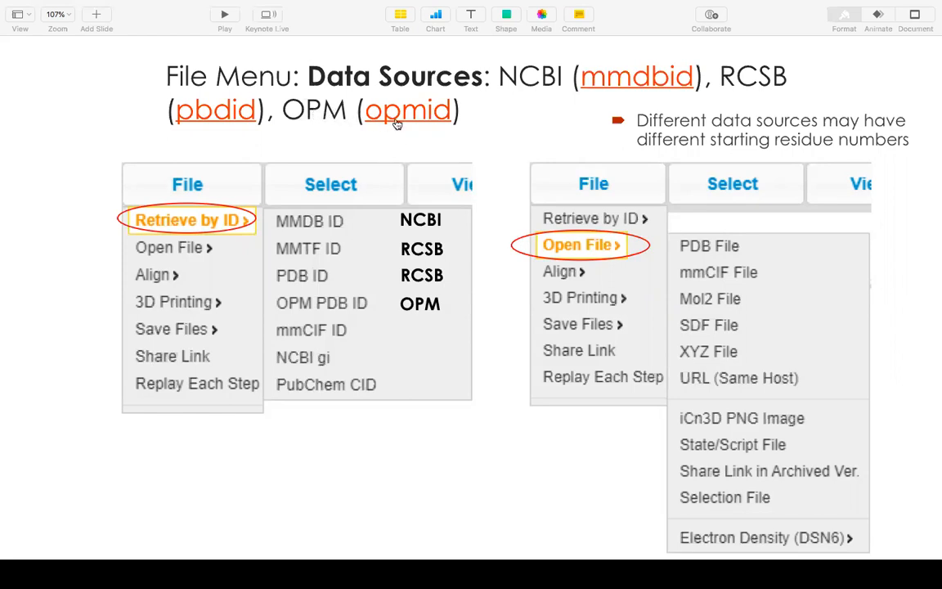
{"action": "mouse_move", "coordinate": [483, 130]}
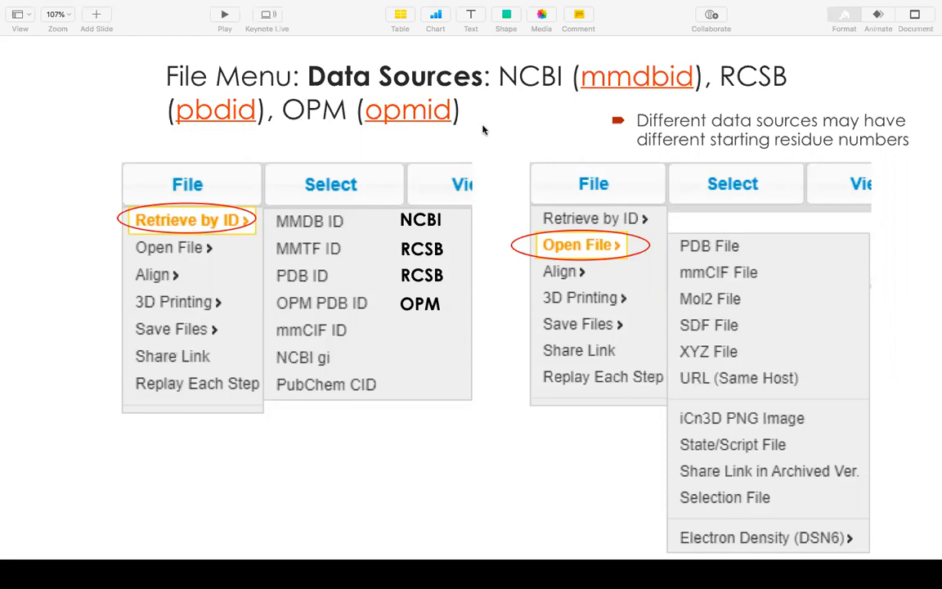
{"action": "mouse_move", "coordinate": [579, 253]}
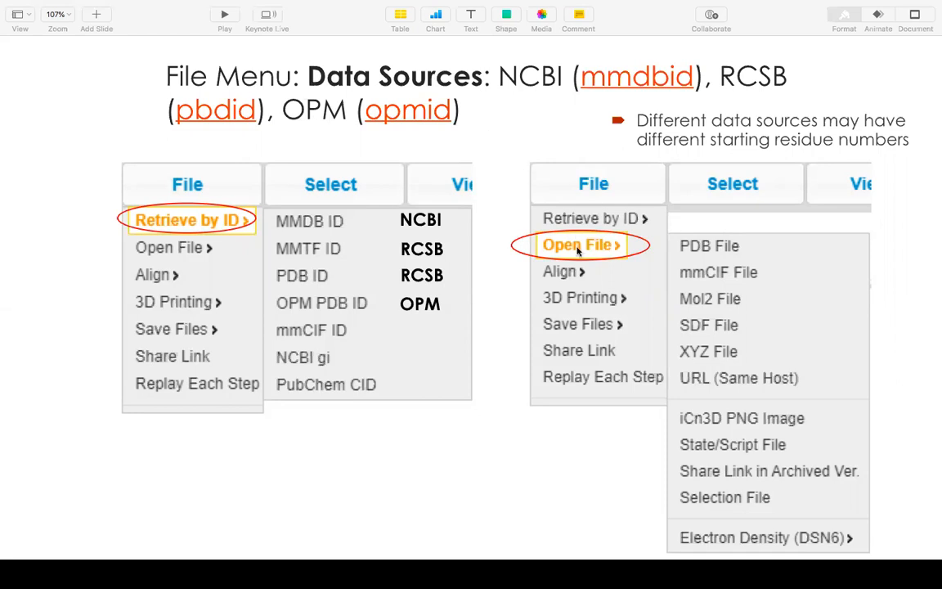
{"action": "mouse_move", "coordinate": [569, 257]}
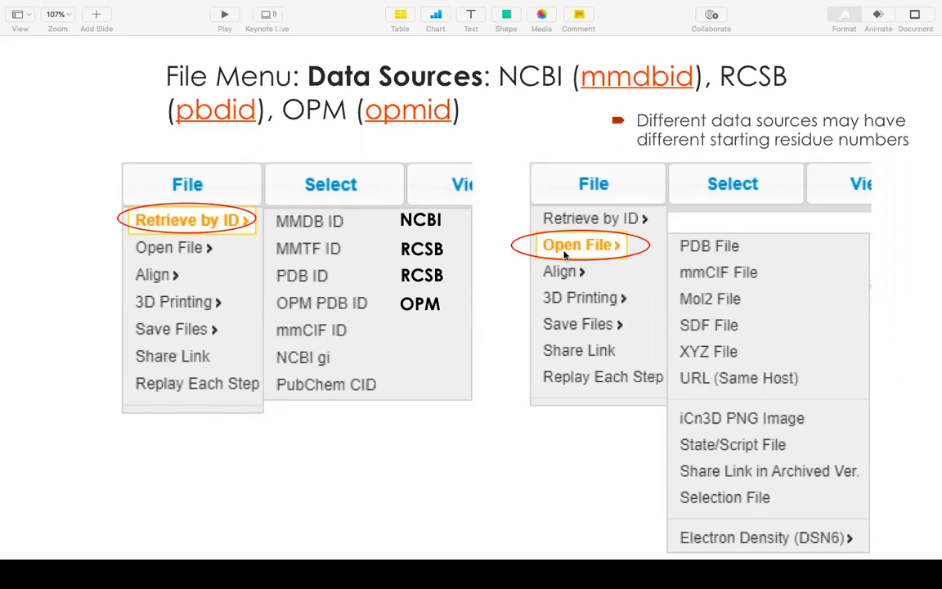
{"action": "mouse_move", "coordinate": [696, 344]}
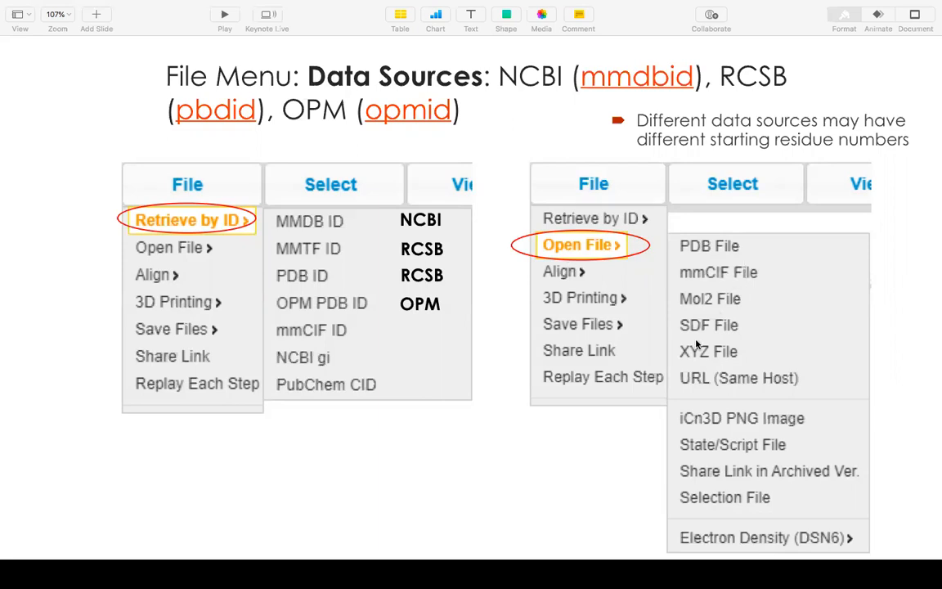
{"action": "mouse_move", "coordinate": [732, 305]}
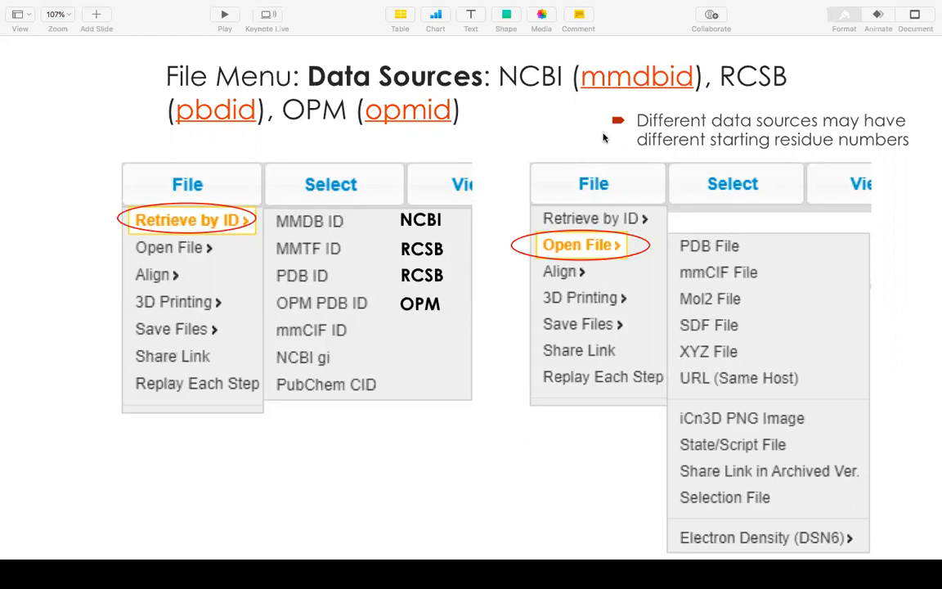
{"action": "mouse_move", "coordinate": [520, 111]}
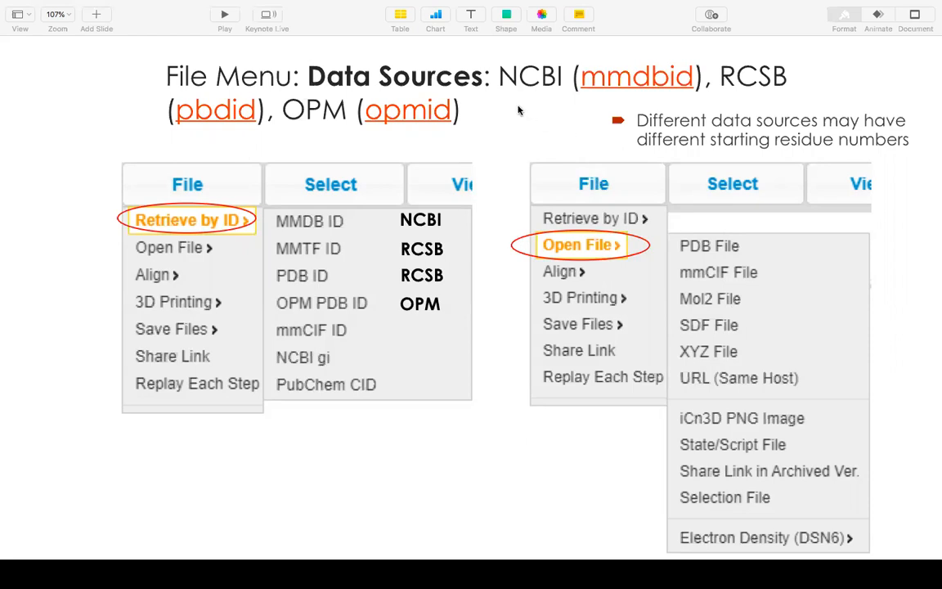
{"action": "mouse_move", "coordinate": [554, 107]}
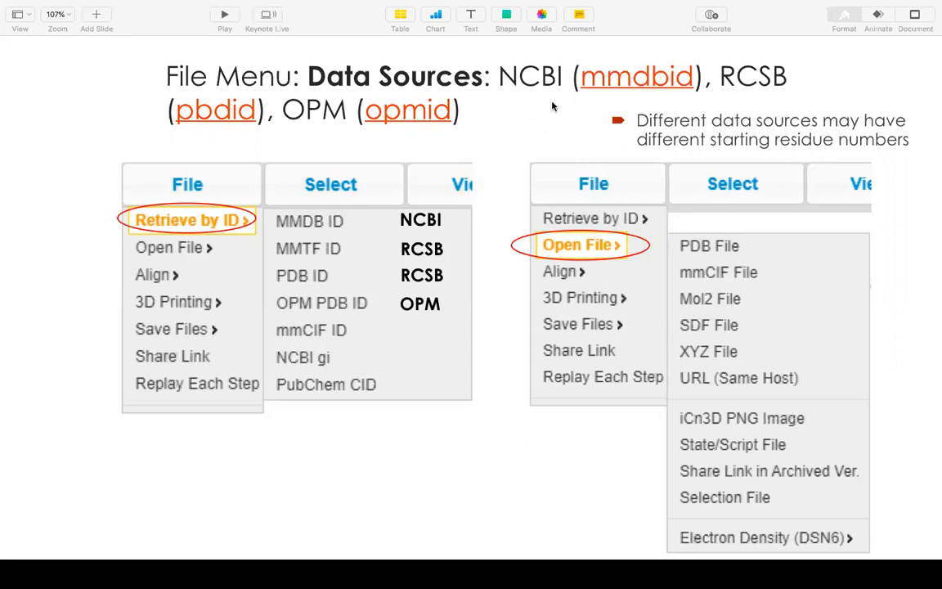
{"action": "mouse_move", "coordinate": [596, 100]}
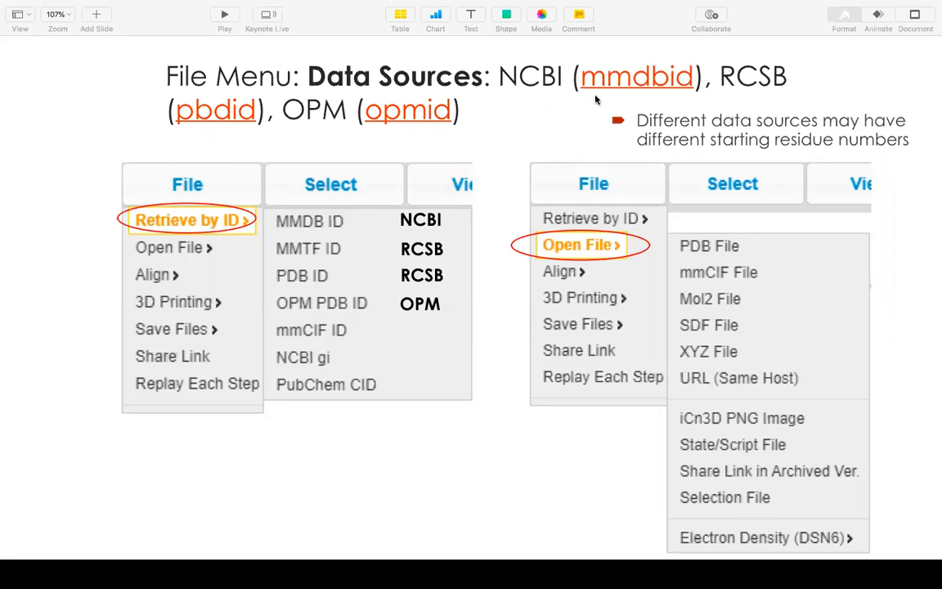
{"action": "mouse_move", "coordinate": [639, 102]}
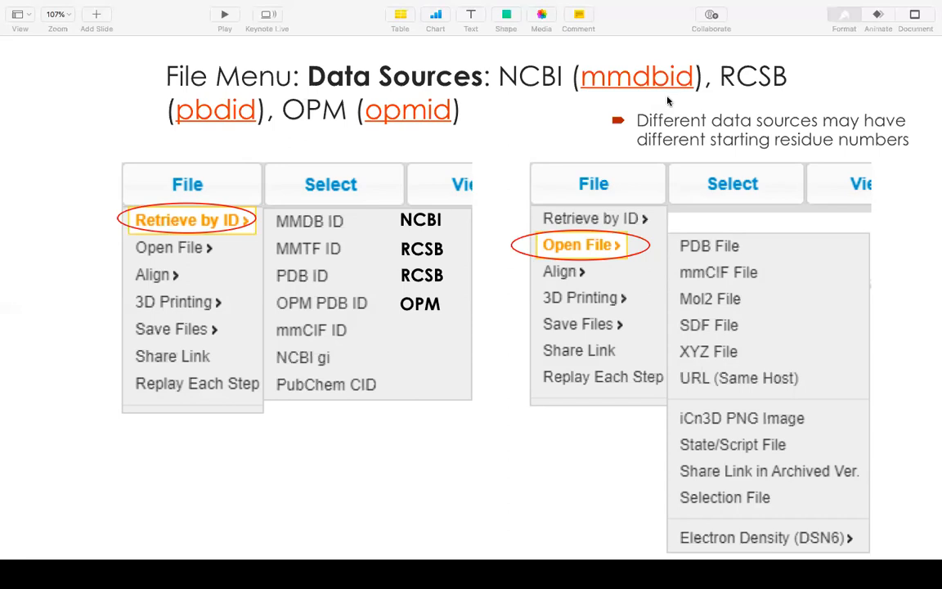
{"action": "mouse_move", "coordinate": [656, 99]}
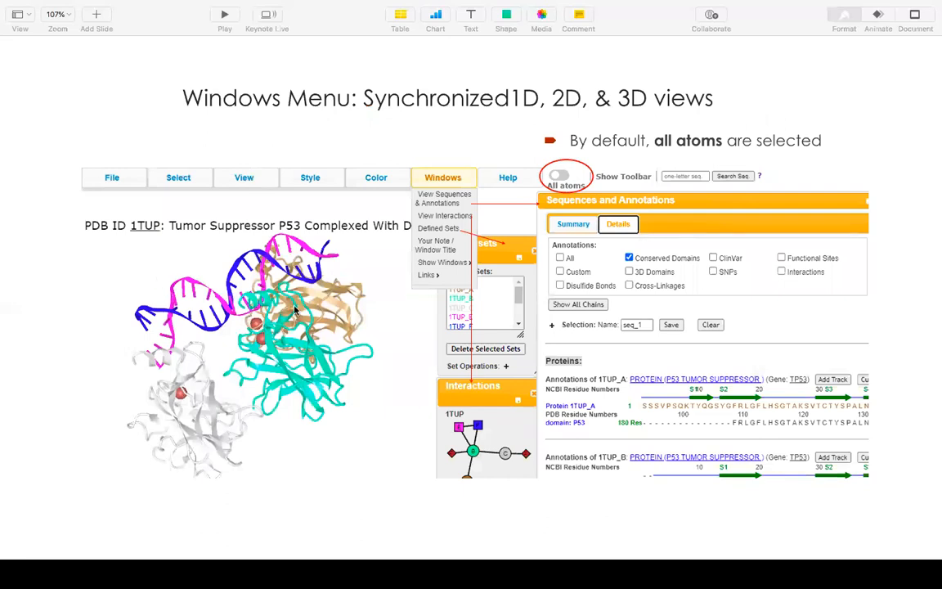
{"action": "mouse_move", "coordinate": [273, 276]}
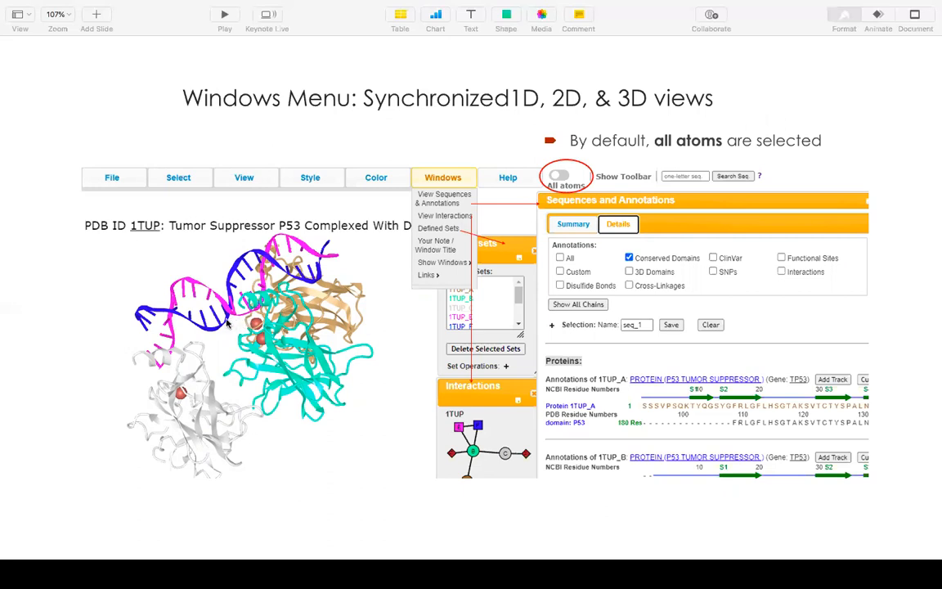
{"action": "mouse_move", "coordinate": [425, 201]}
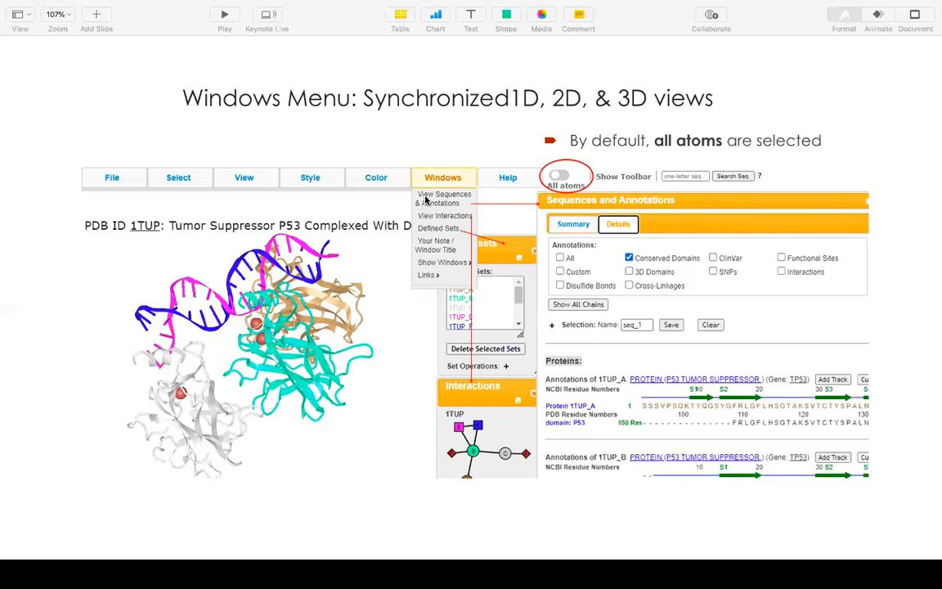
{"action": "mouse_move", "coordinate": [440, 208]}
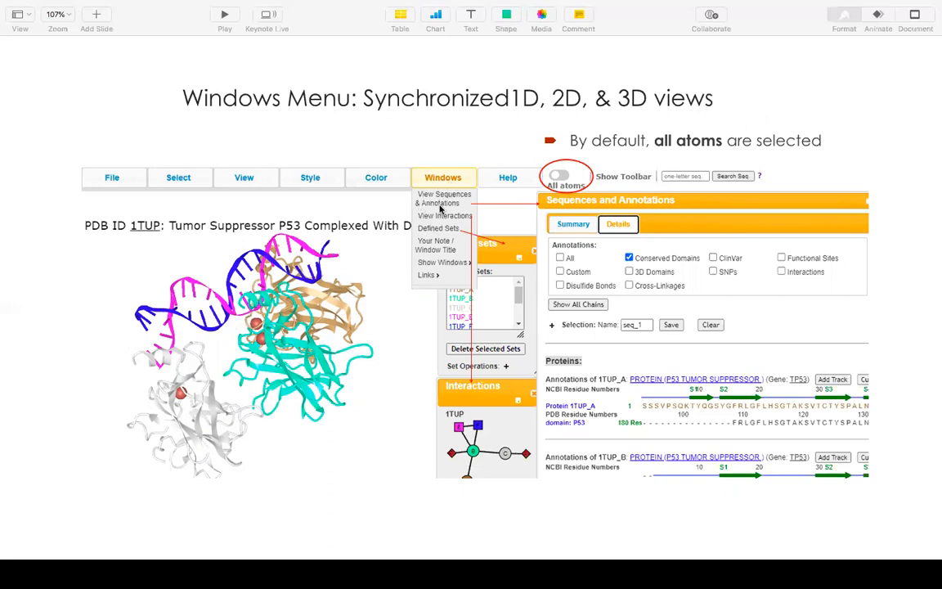
{"action": "mouse_move", "coordinate": [440, 208]}
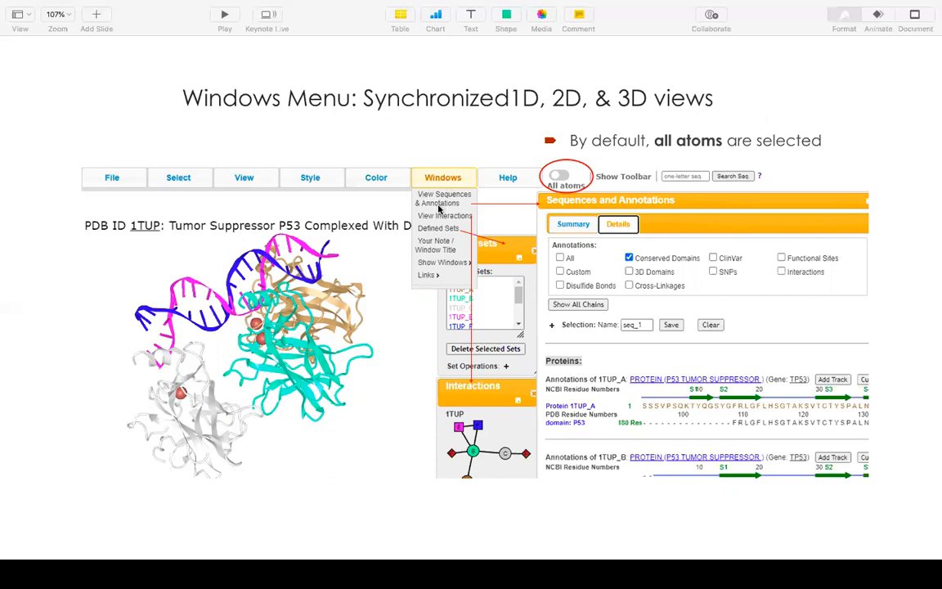
{"action": "mouse_move", "coordinate": [590, 254]}
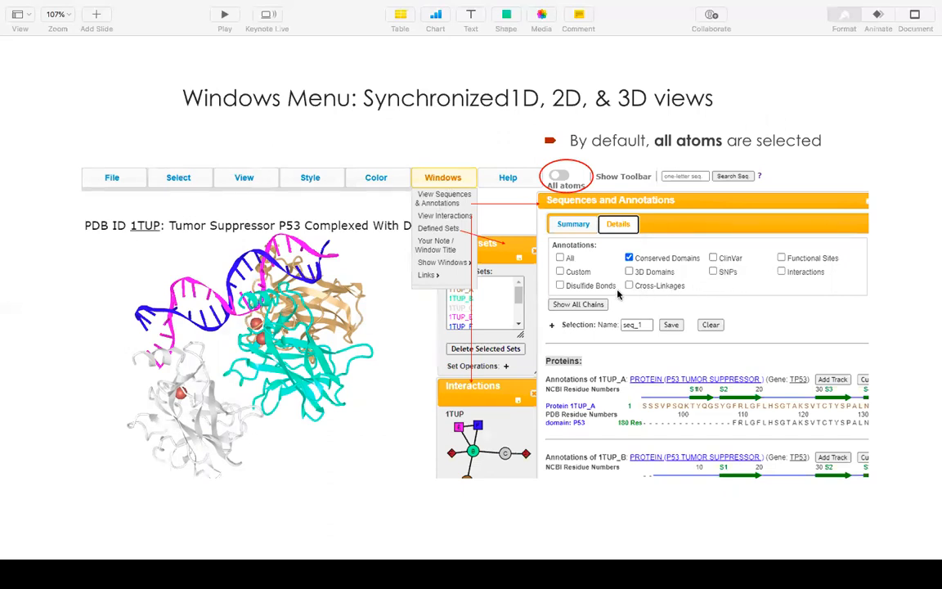
{"action": "mouse_move", "coordinate": [687, 415]}
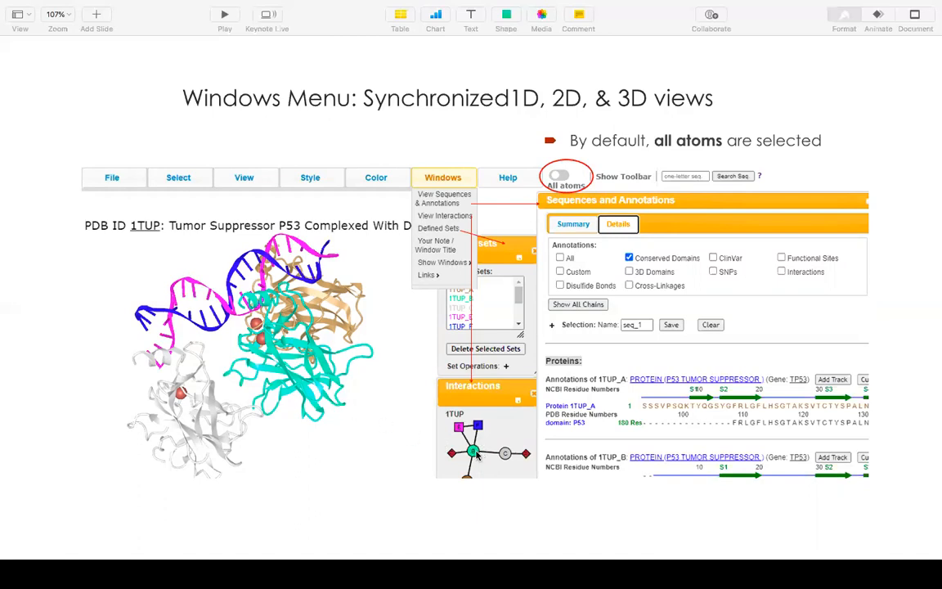
{"action": "mouse_move", "coordinate": [344, 399]}
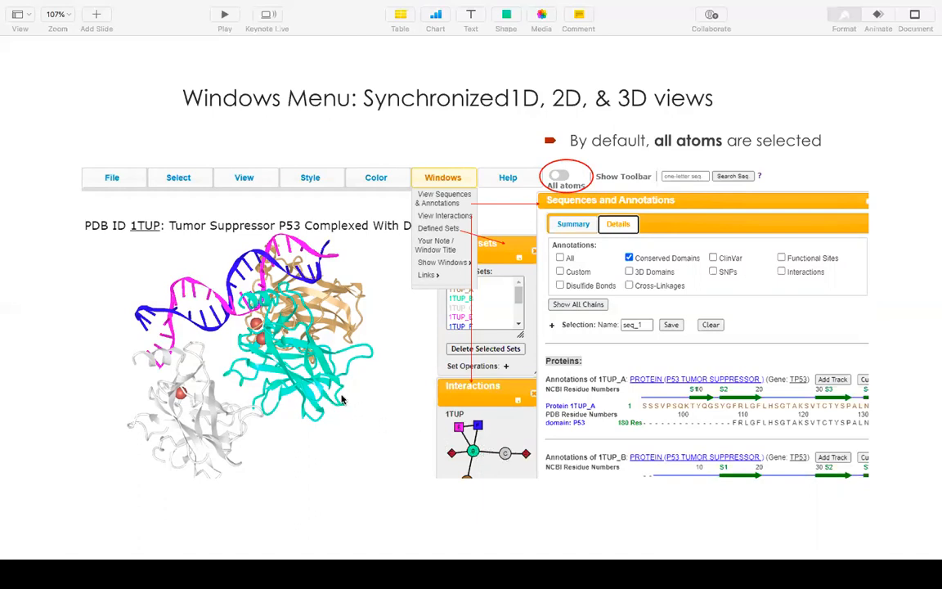
{"action": "mouse_move", "coordinate": [463, 262]}
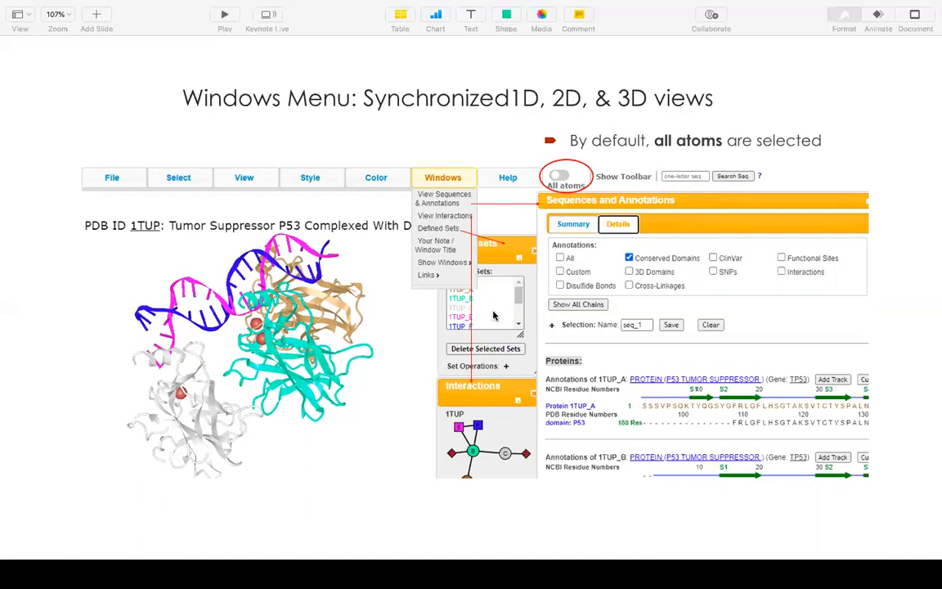
{"action": "mouse_move", "coordinate": [493, 305]}
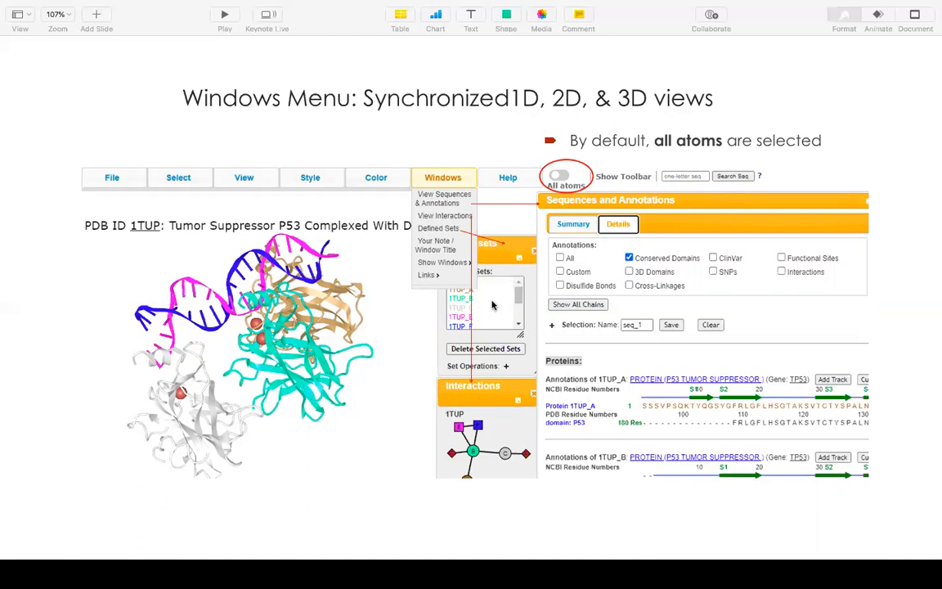
{"action": "mouse_move", "coordinate": [485, 310]}
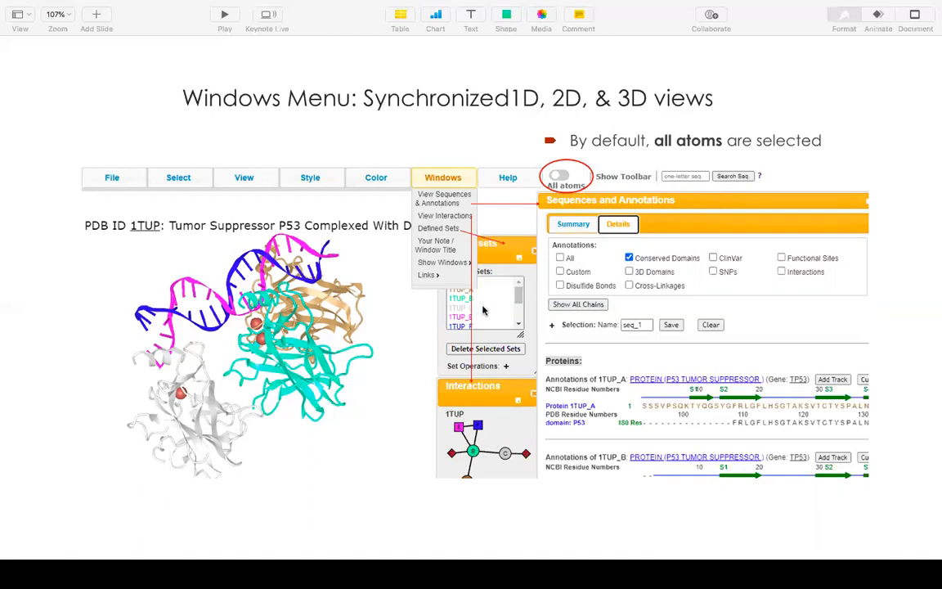
{"action": "mouse_move", "coordinate": [495, 311]}
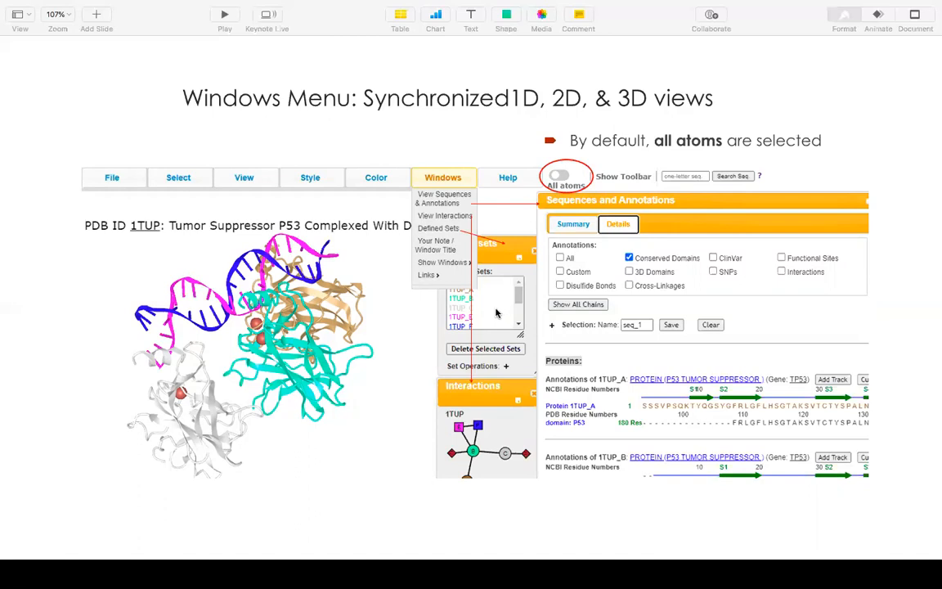
{"action": "mouse_move", "coordinate": [488, 318]}
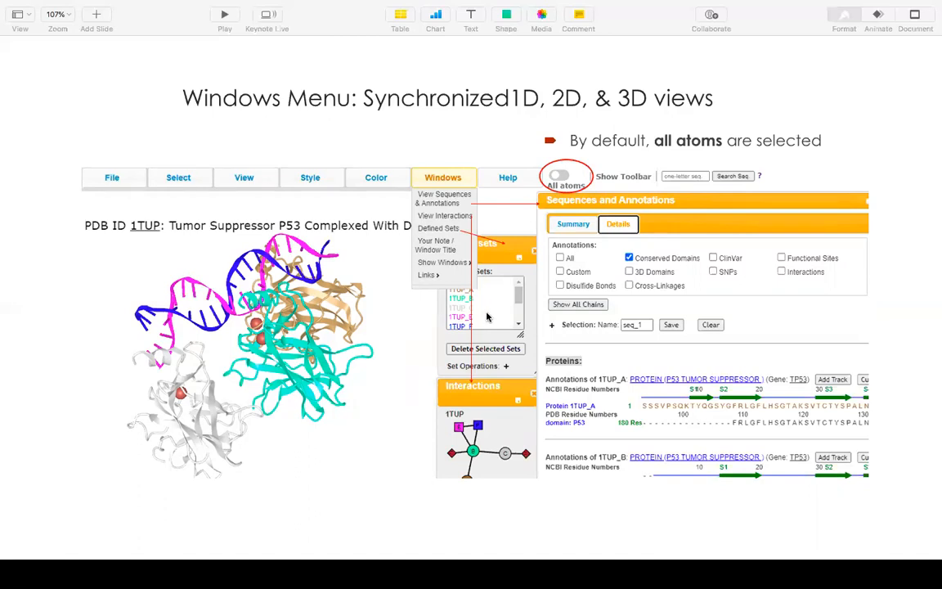
{"action": "mouse_move", "coordinate": [378, 254]}
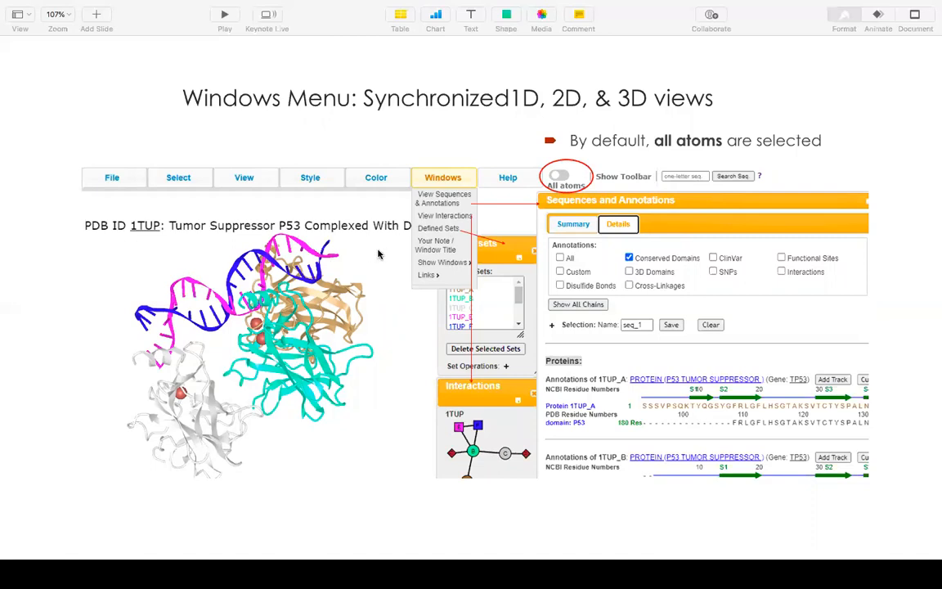
{"action": "mouse_move", "coordinate": [609, 179]}
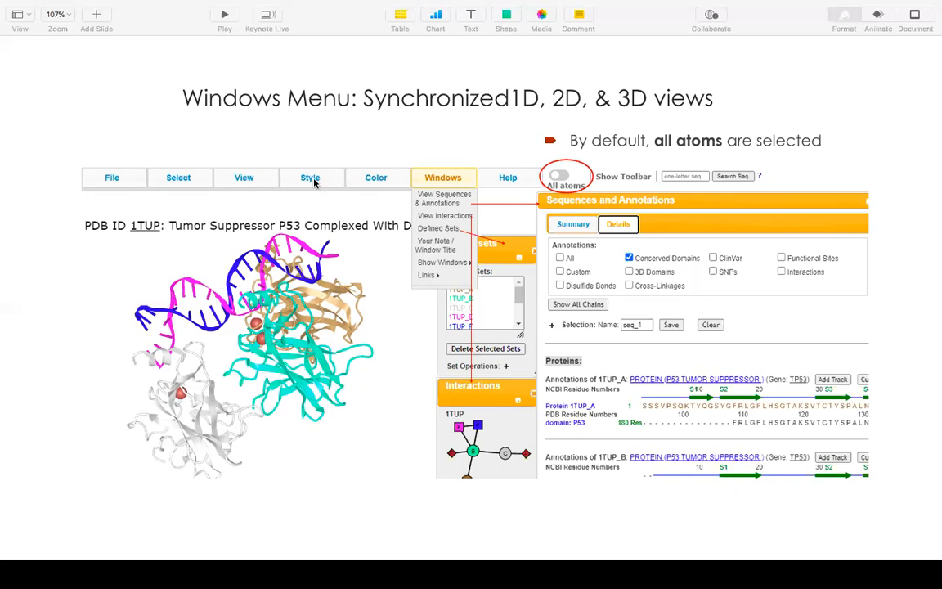
{"action": "mouse_move", "coordinate": [324, 243]}
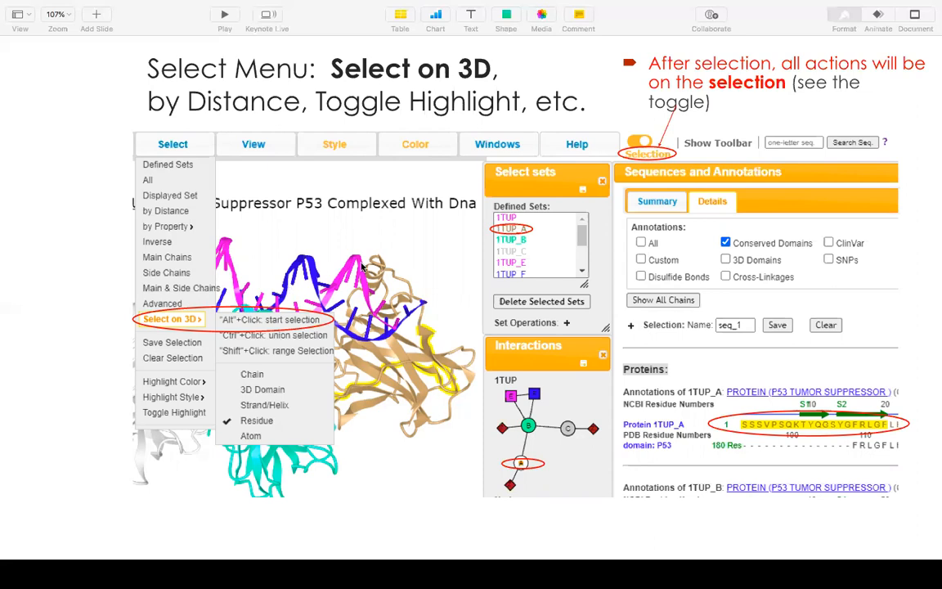
{"action": "mouse_move", "coordinate": [172, 137]}
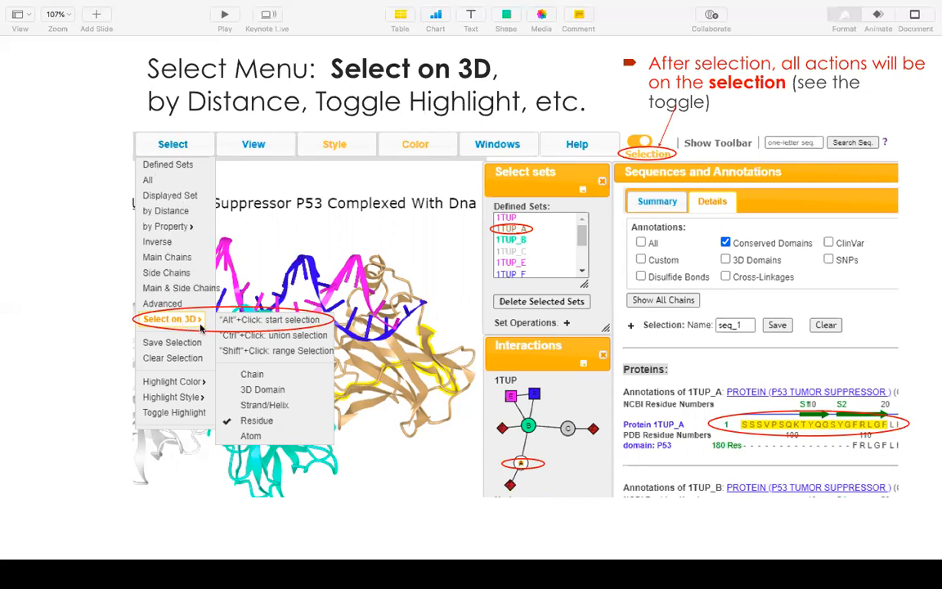
{"action": "mouse_move", "coordinate": [228, 327]}
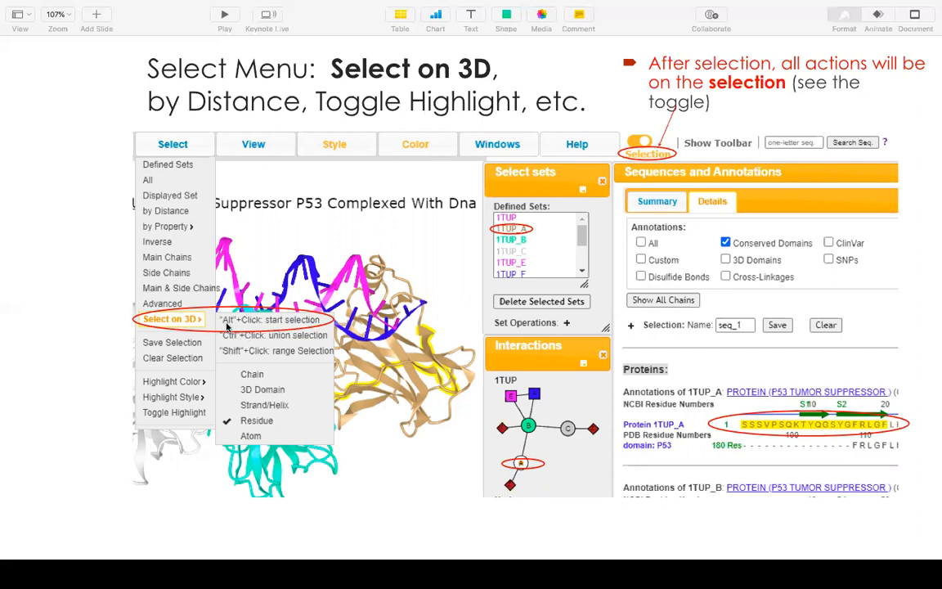
{"action": "mouse_move", "coordinate": [275, 326]}
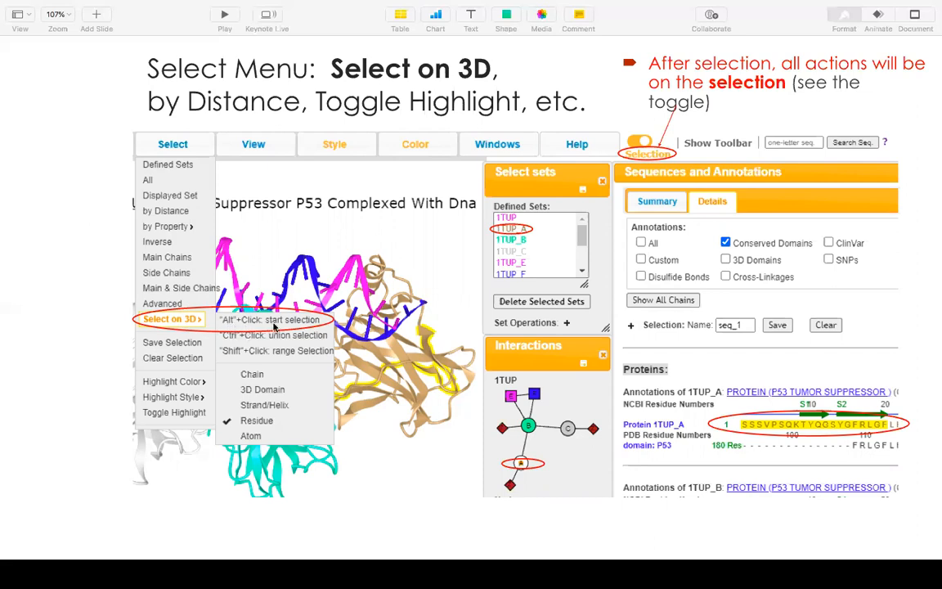
{"action": "mouse_move", "coordinate": [368, 296]}
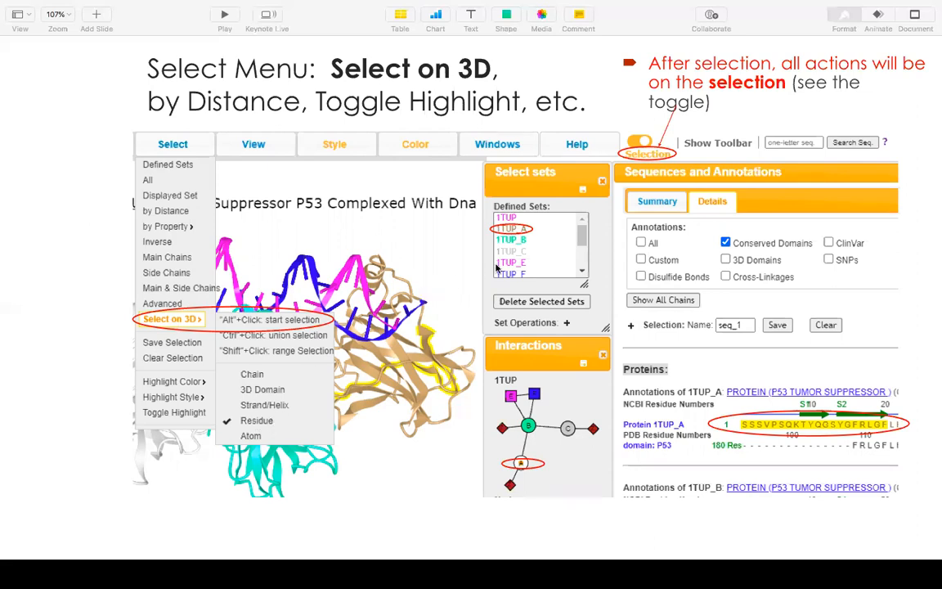
{"action": "mouse_move", "coordinate": [533, 238]}
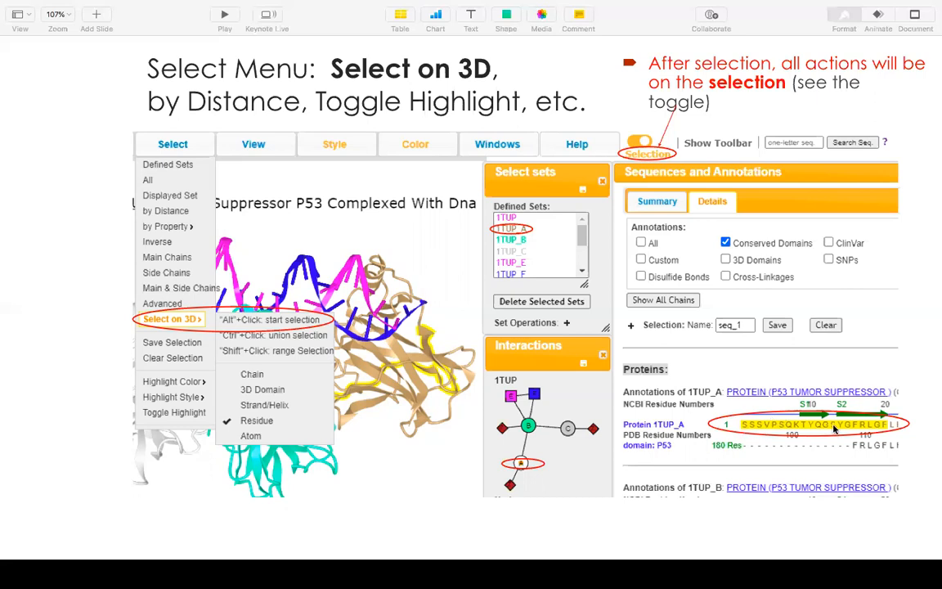
{"action": "mouse_move", "coordinate": [878, 431]}
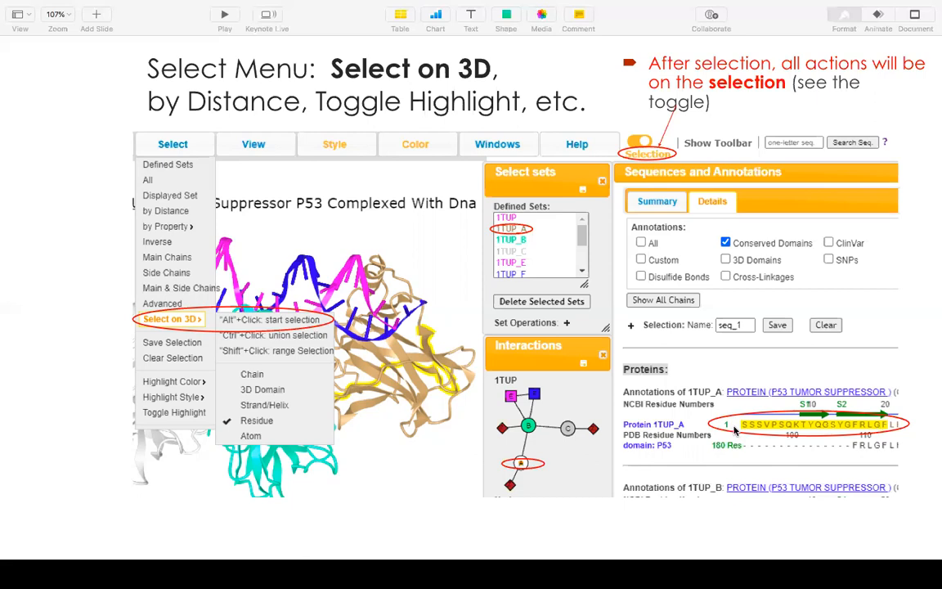
{"action": "mouse_move", "coordinate": [844, 429]}
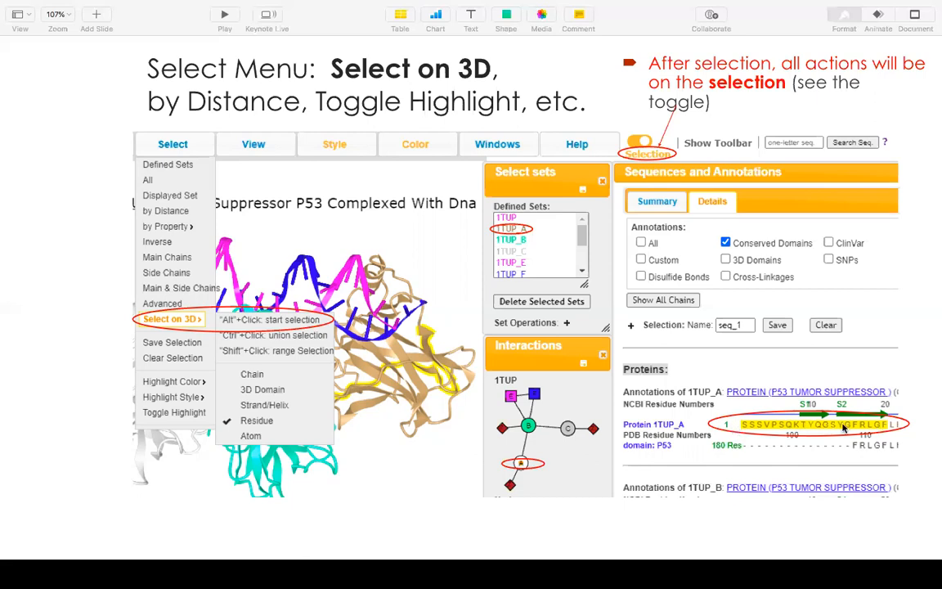
{"action": "mouse_move", "coordinate": [763, 409]}
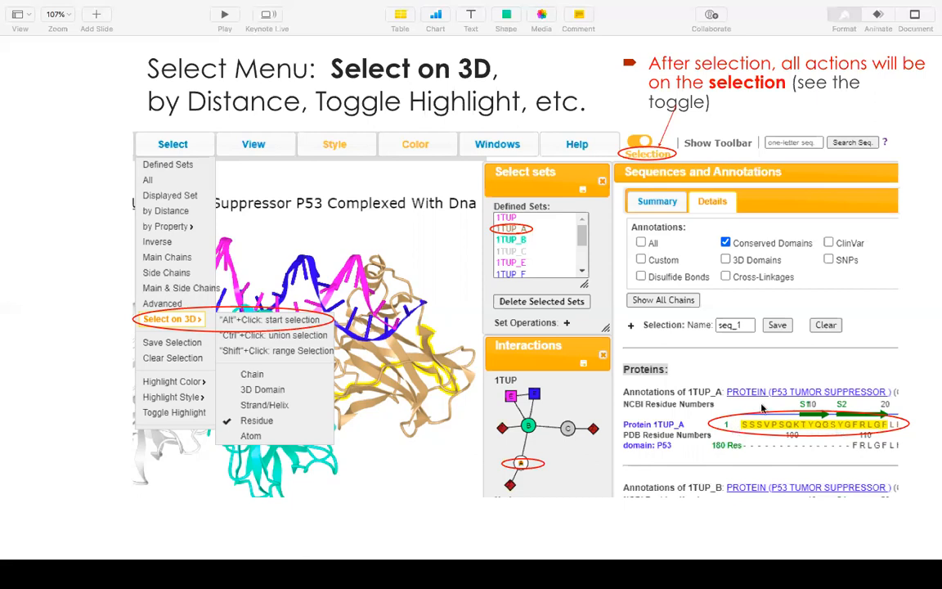
{"action": "mouse_move", "coordinate": [749, 435]}
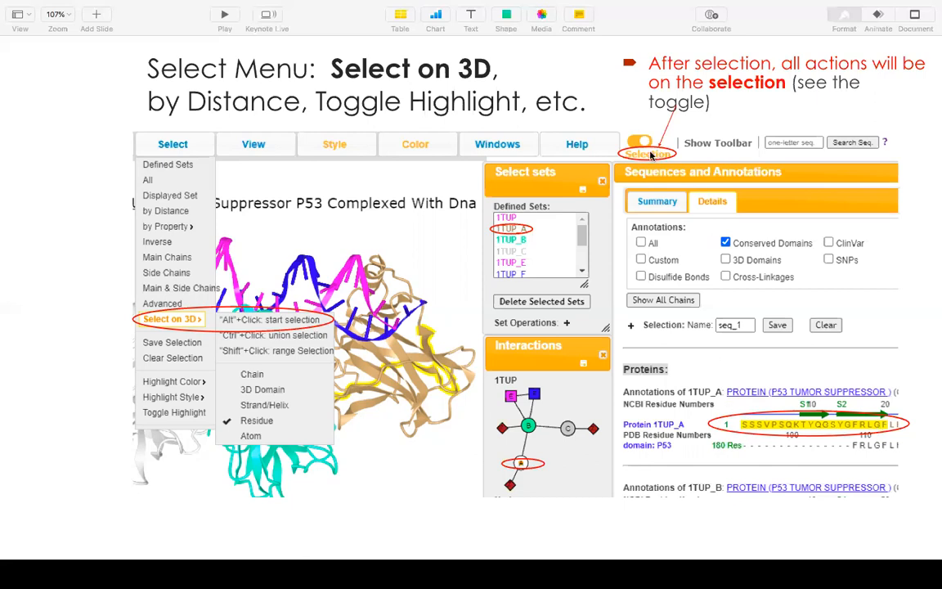
{"action": "mouse_move", "coordinate": [654, 135]}
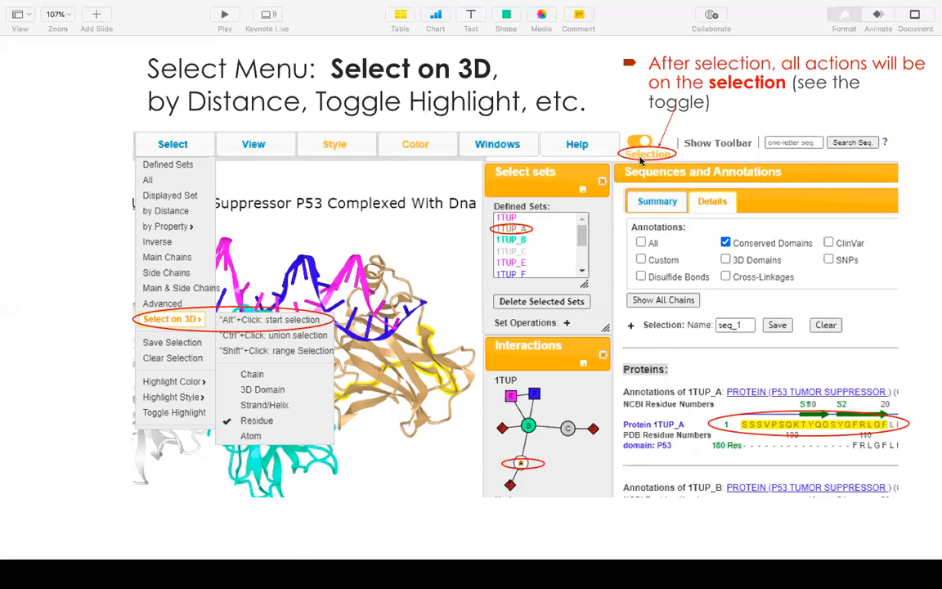
{"action": "mouse_move", "coordinate": [658, 148]}
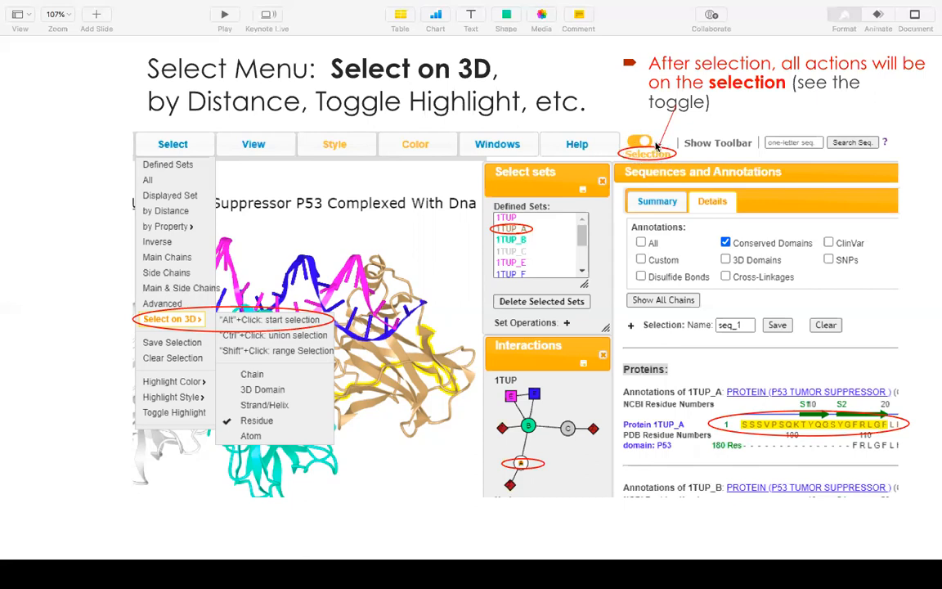
{"action": "mouse_move", "coordinate": [406, 148]}
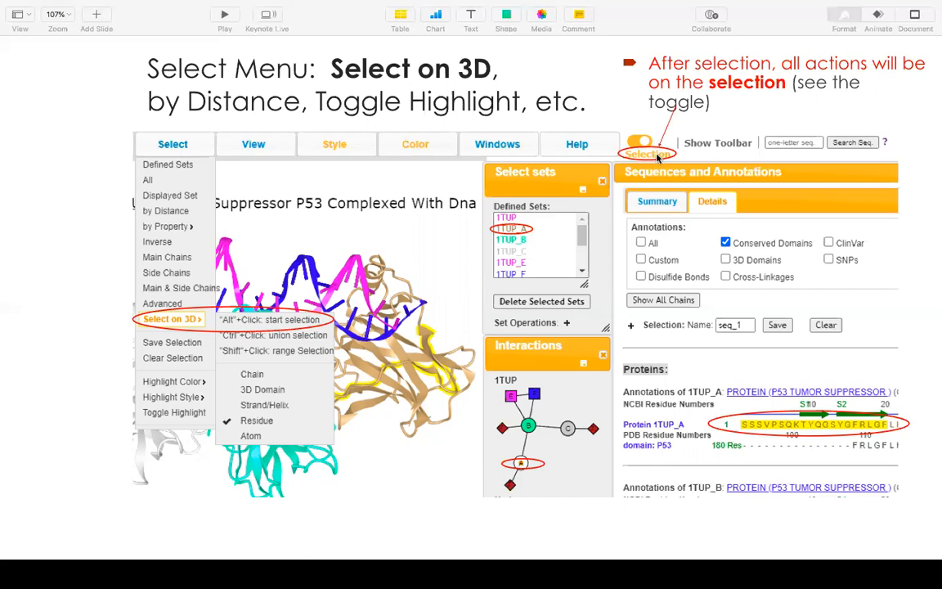
{"action": "mouse_move", "coordinate": [354, 146]}
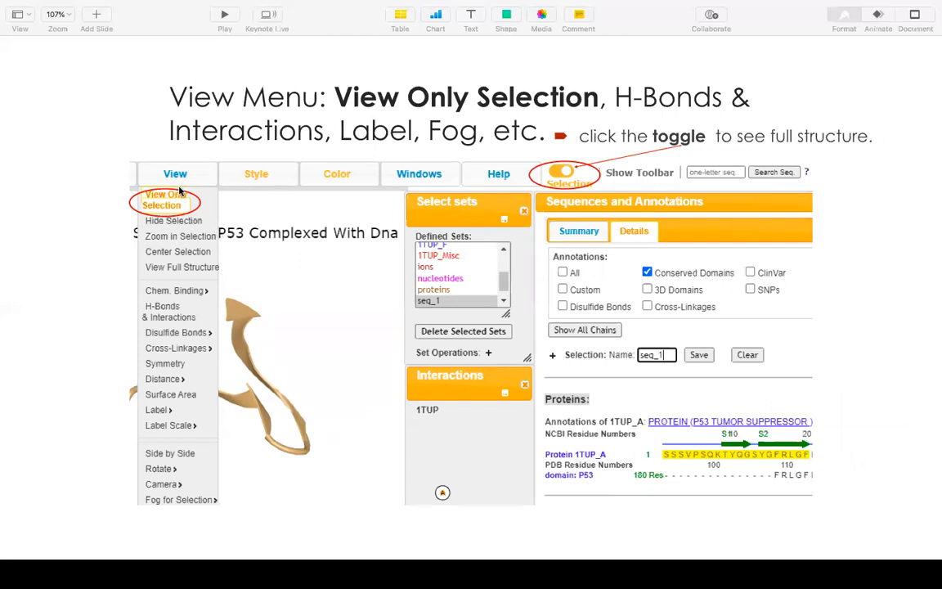
{"action": "mouse_move", "coordinate": [241, 252]}
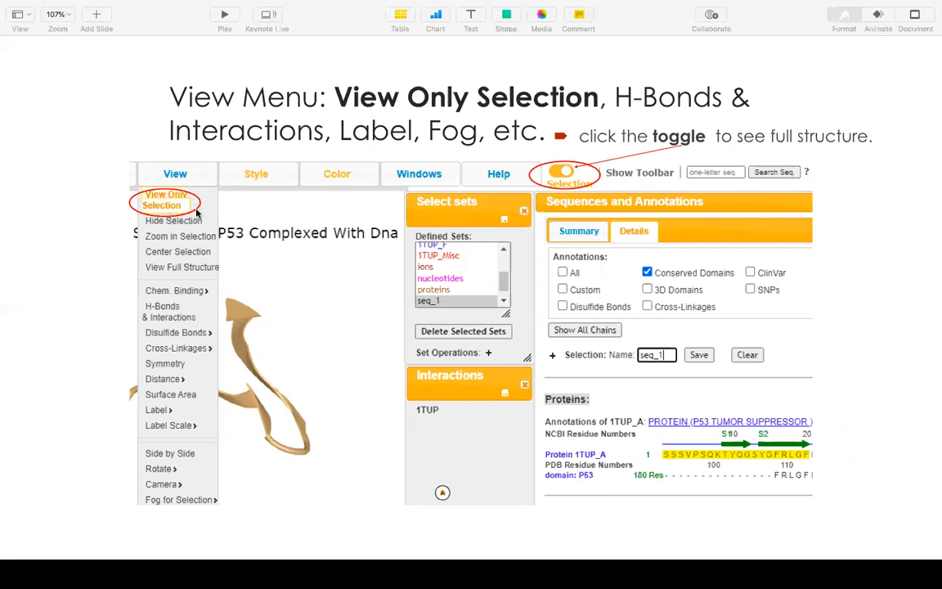
{"action": "mouse_move", "coordinate": [297, 284]}
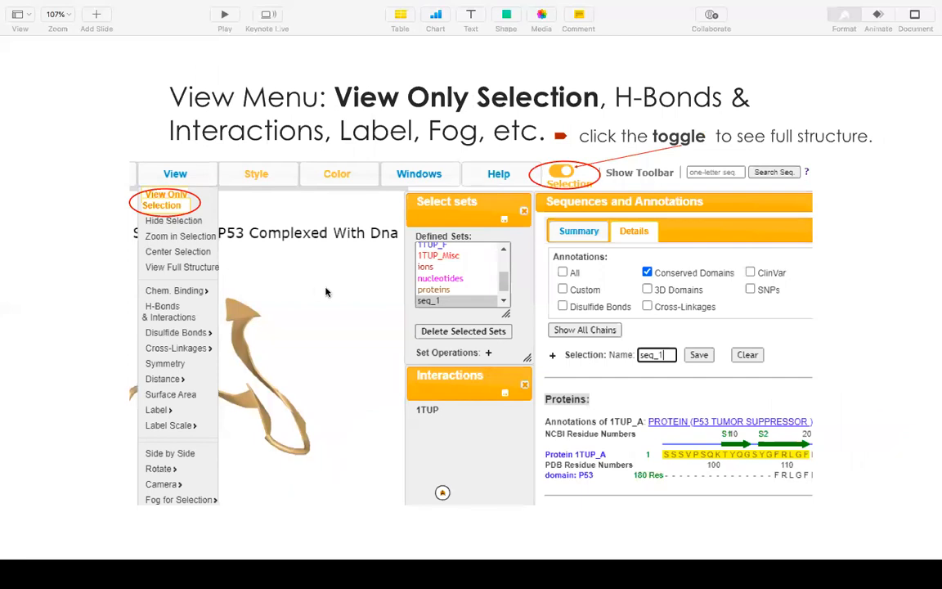
{"action": "mouse_move", "coordinate": [607, 180]}
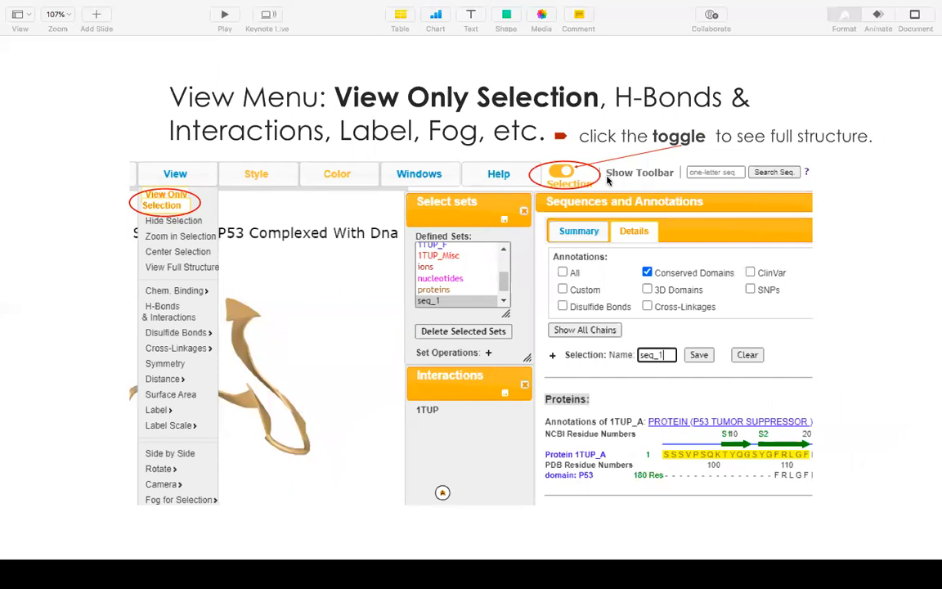
{"action": "mouse_move", "coordinate": [555, 182]}
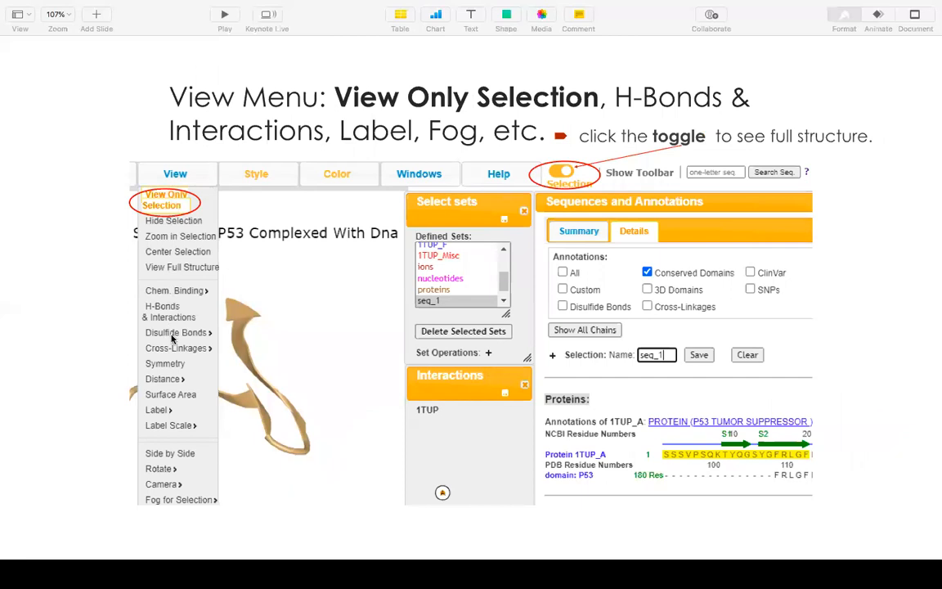
{"action": "mouse_move", "coordinate": [166, 337]}
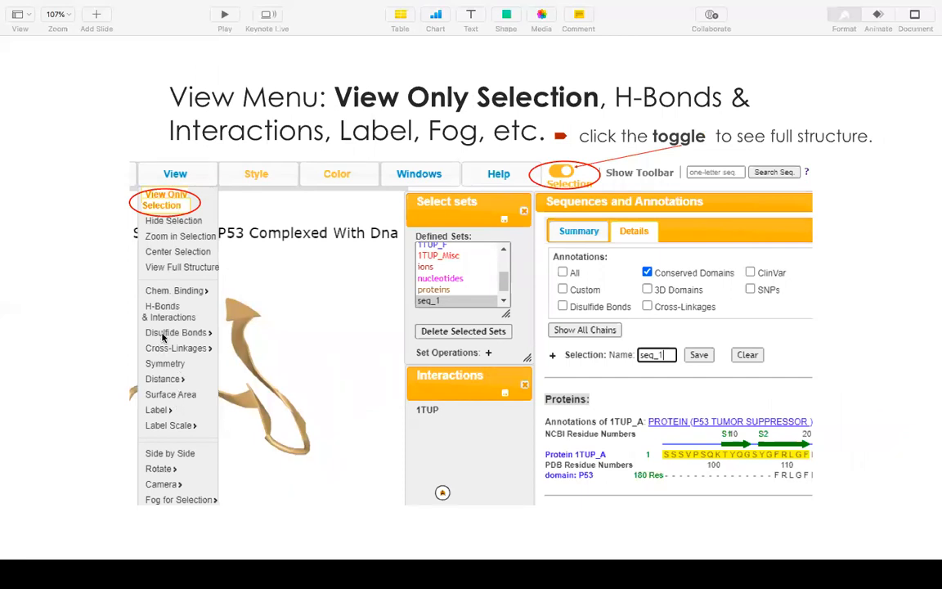
{"action": "mouse_move", "coordinate": [162, 301]}
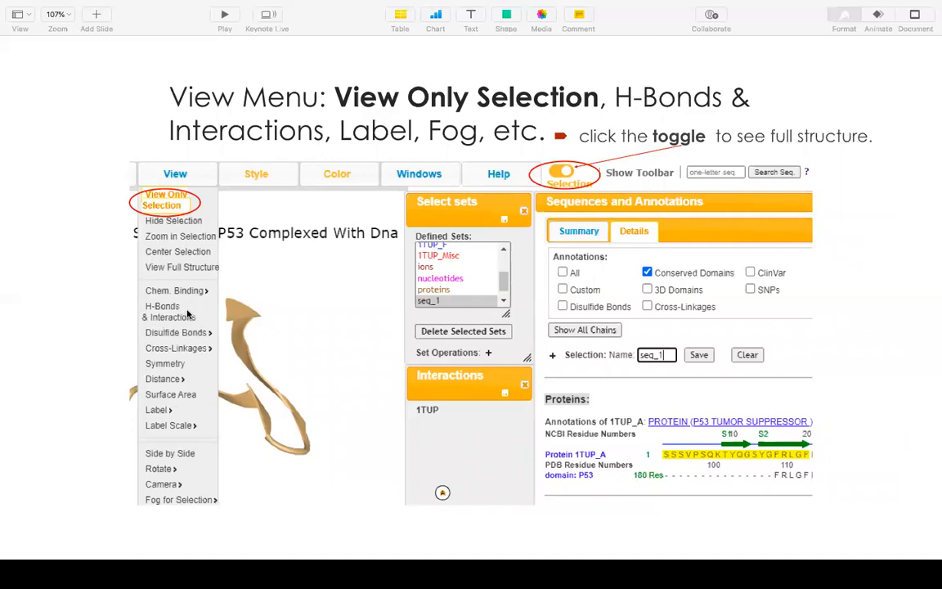
{"action": "mouse_move", "coordinate": [184, 314]}
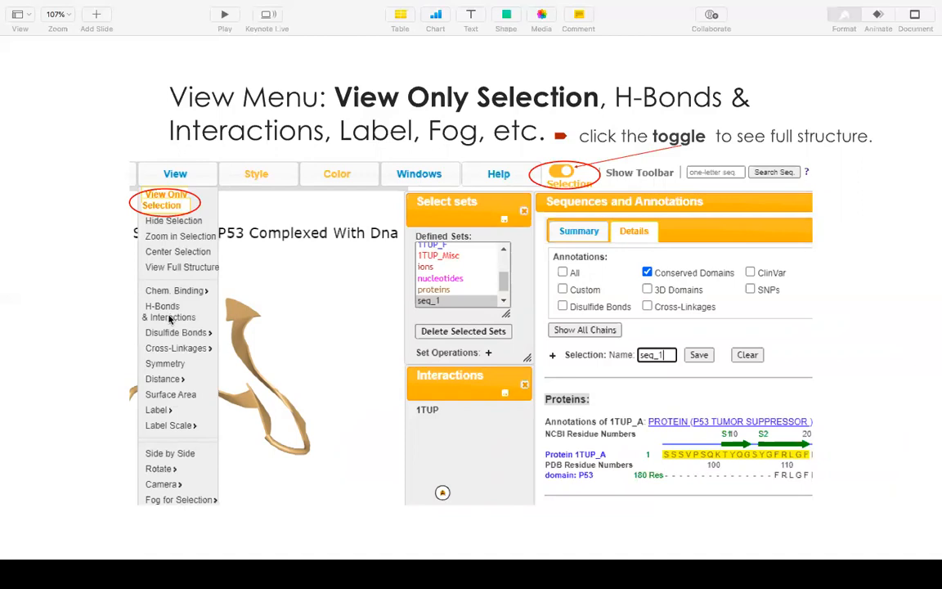
{"action": "mouse_move", "coordinate": [184, 429]}
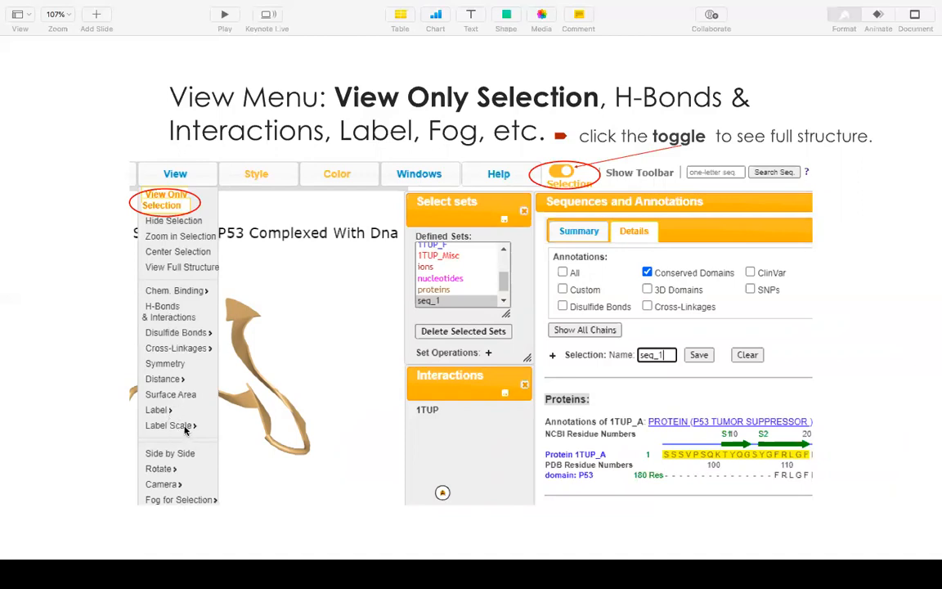
{"action": "mouse_move", "coordinate": [183, 478]}
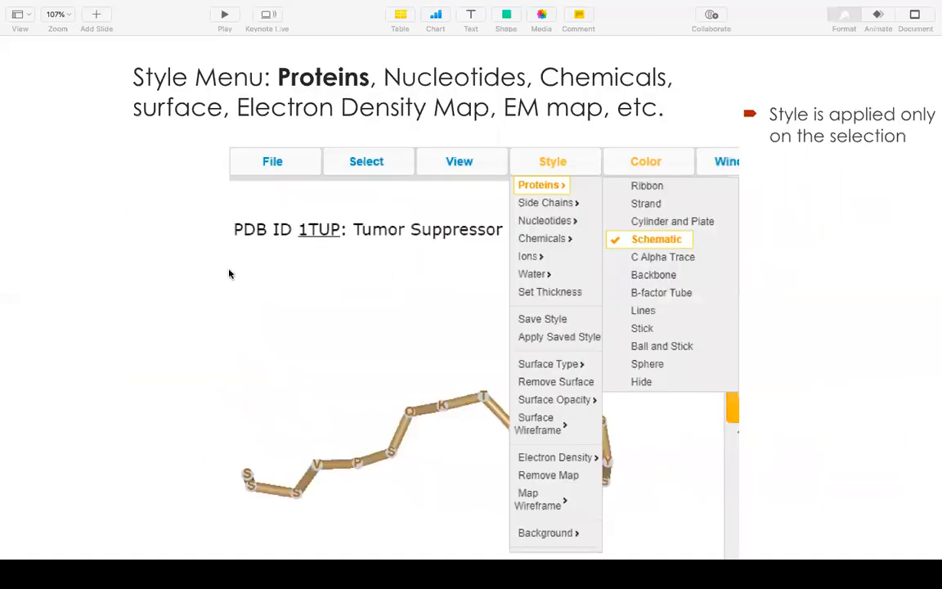
{"action": "mouse_move", "coordinate": [330, 271]}
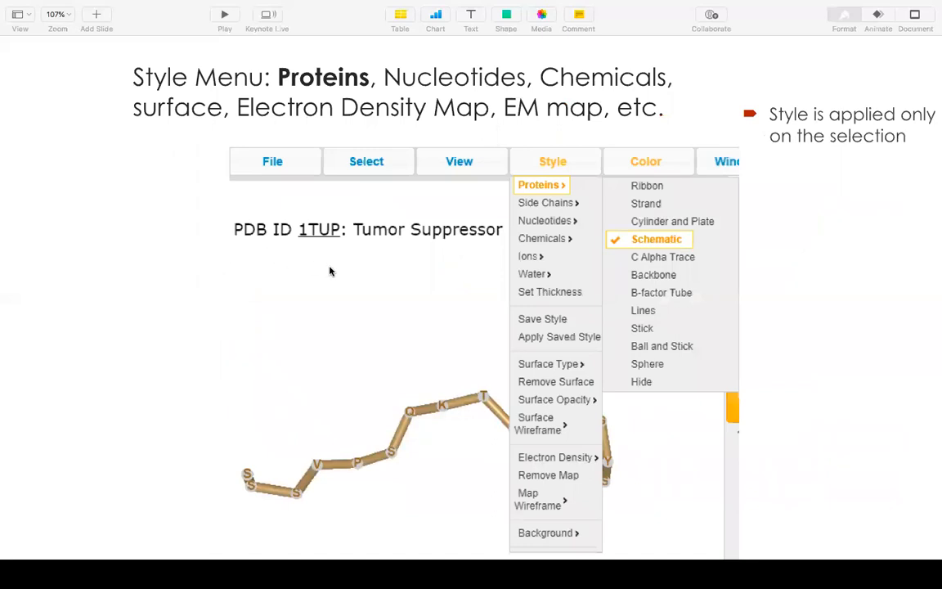
{"action": "mouse_move", "coordinate": [513, 186]}
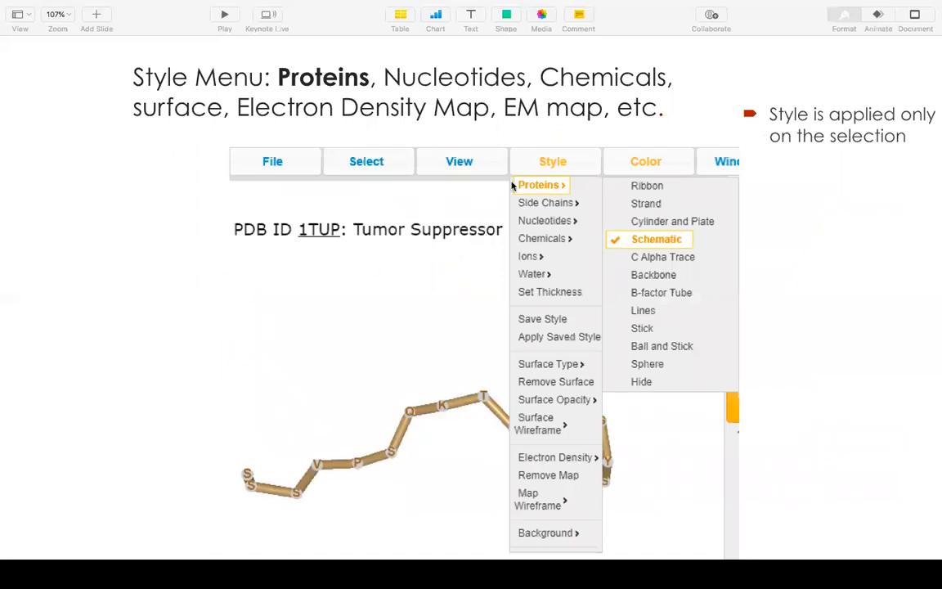
{"action": "mouse_move", "coordinate": [655, 194]}
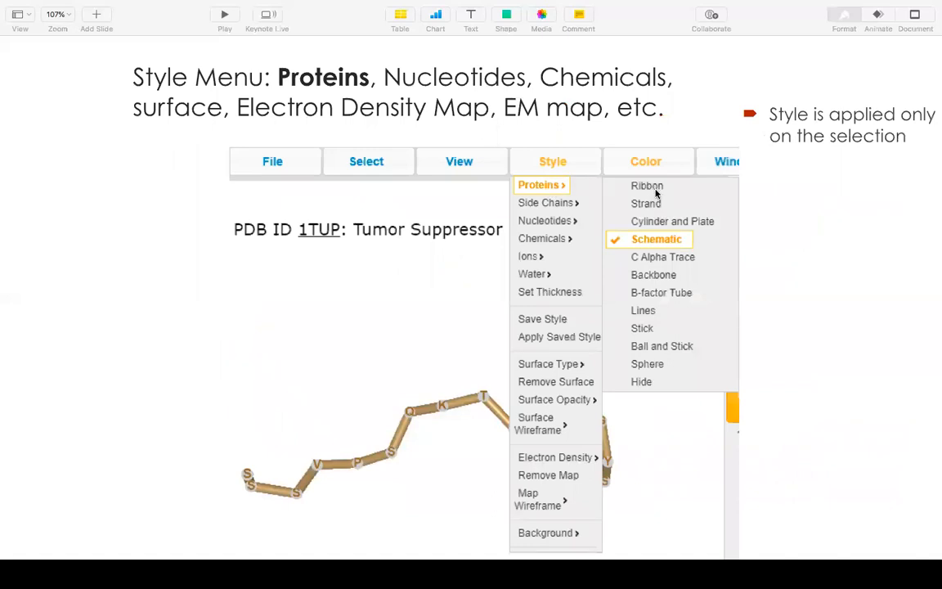
{"action": "mouse_move", "coordinate": [406, 431]}
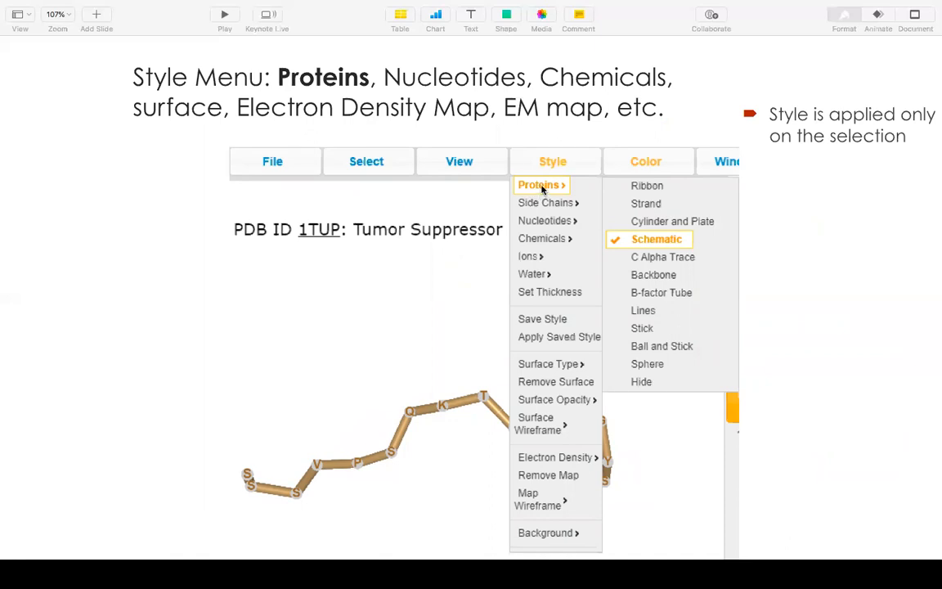
{"action": "mouse_move", "coordinate": [655, 251]}
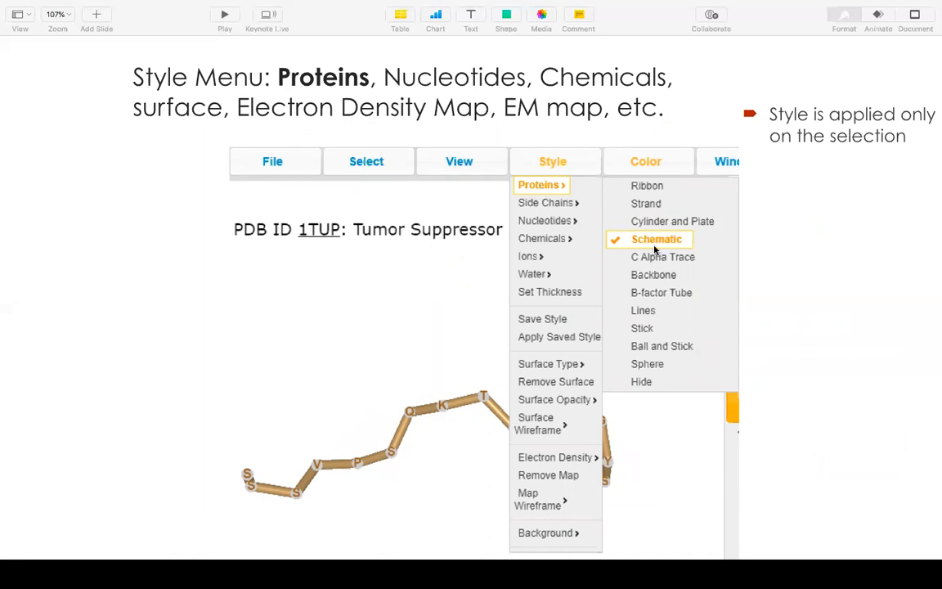
{"action": "mouse_move", "coordinate": [566, 230]}
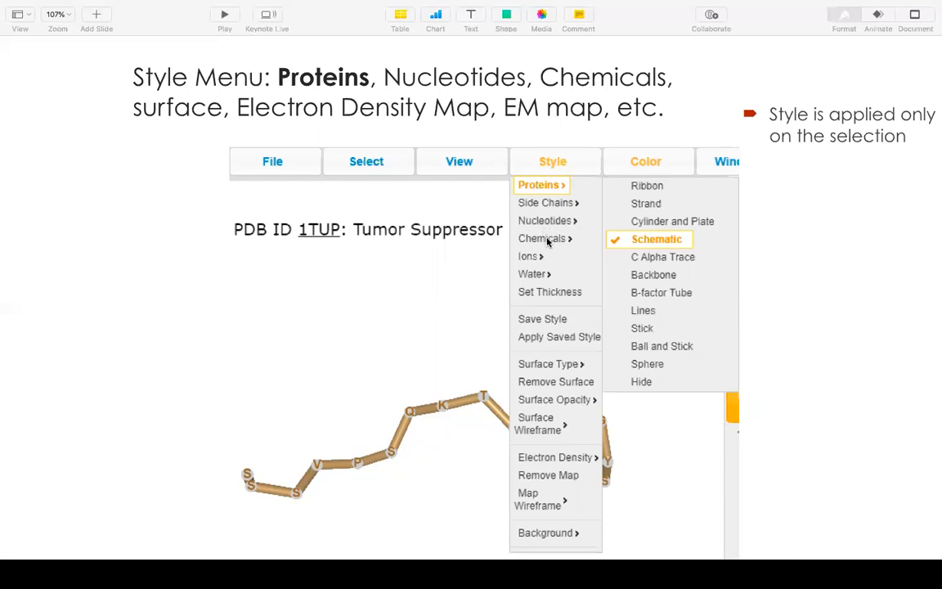
{"action": "mouse_move", "coordinate": [545, 221]}
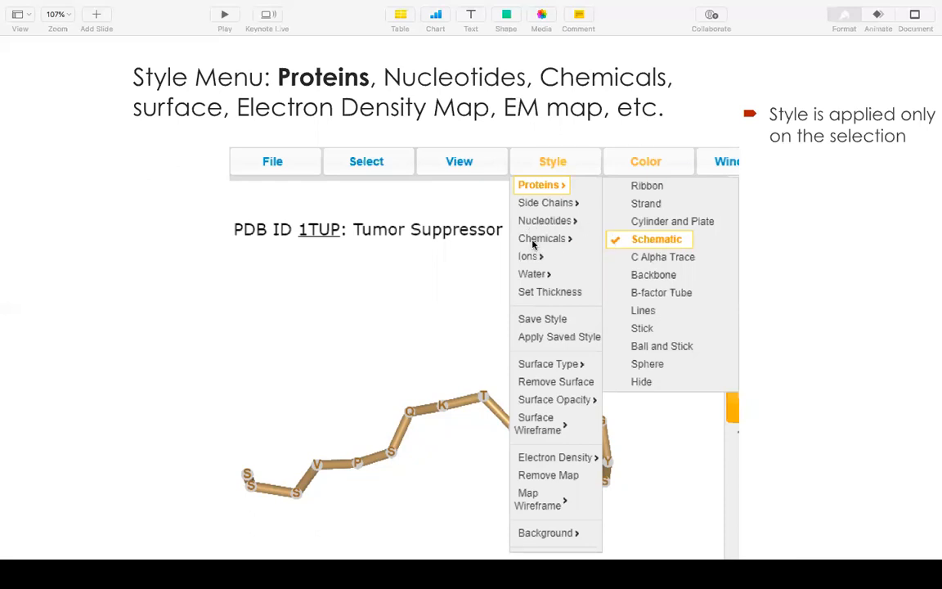
{"action": "mouse_move", "coordinate": [501, 239]}
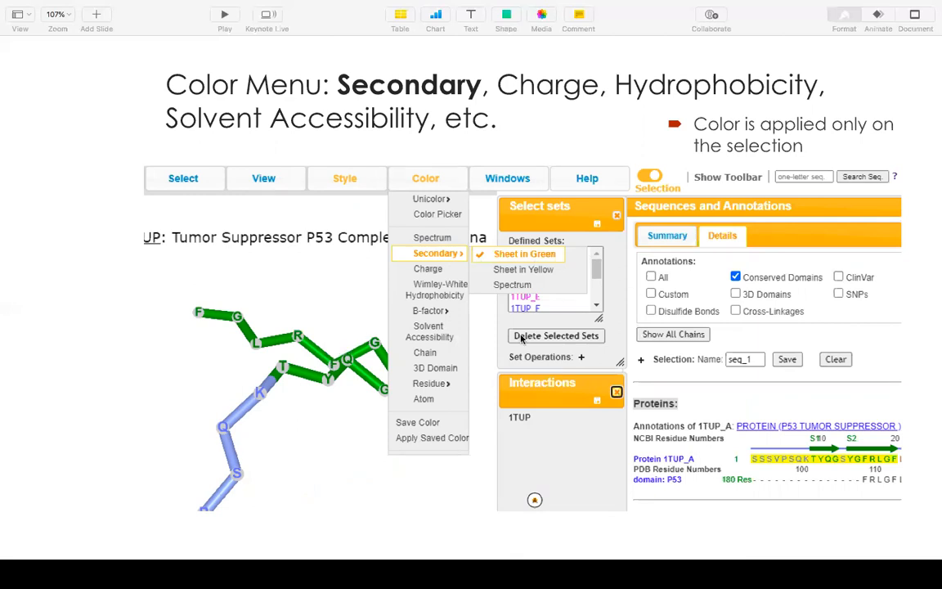
{"action": "mouse_move", "coordinate": [787, 453]}
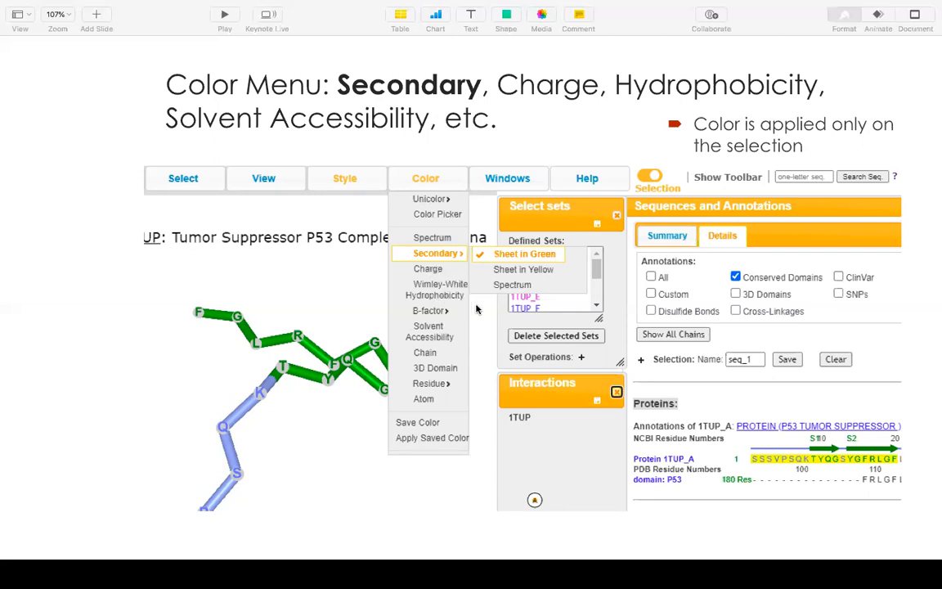
{"action": "mouse_move", "coordinate": [439, 346]}
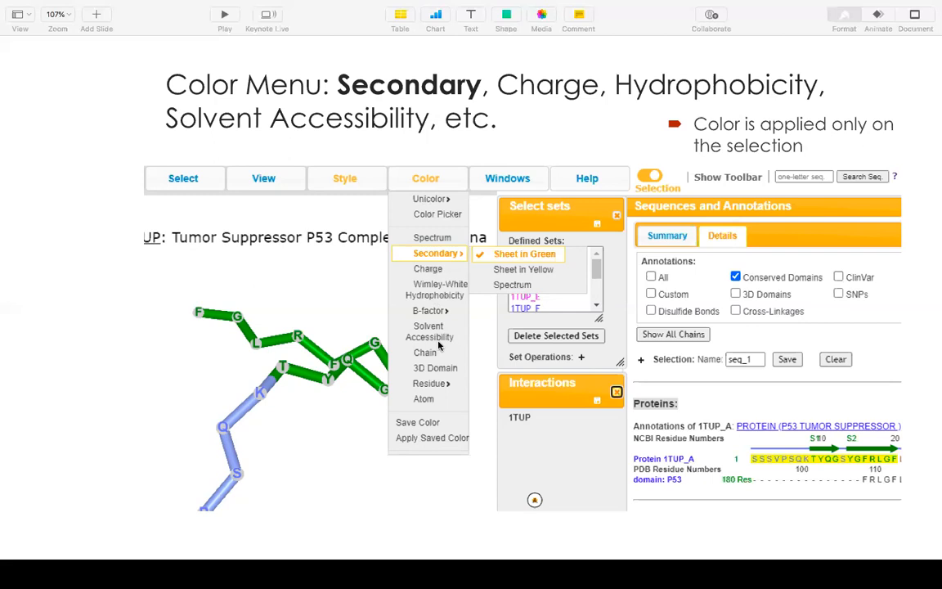
{"action": "mouse_move", "coordinate": [454, 344]}
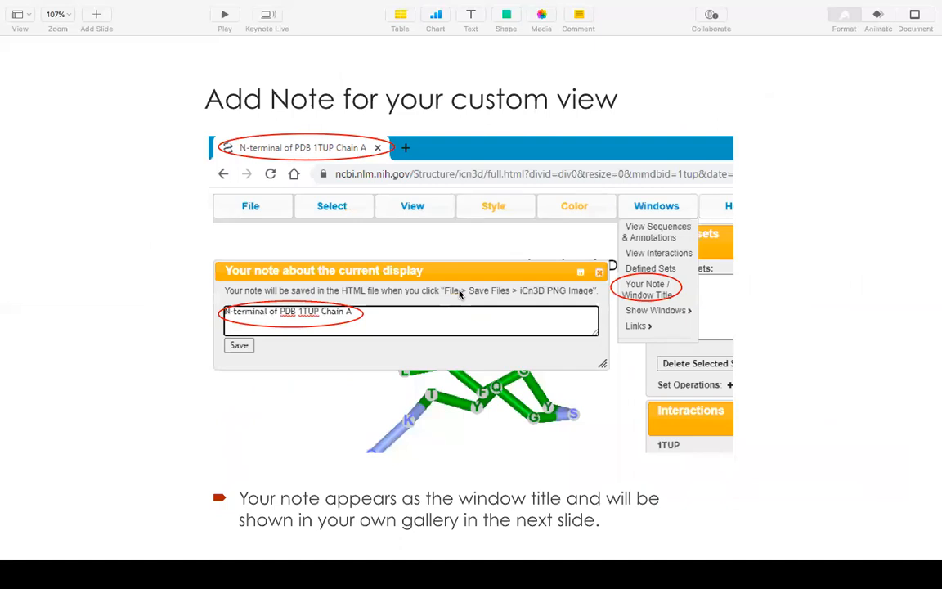
{"action": "mouse_move", "coordinate": [502, 238]}
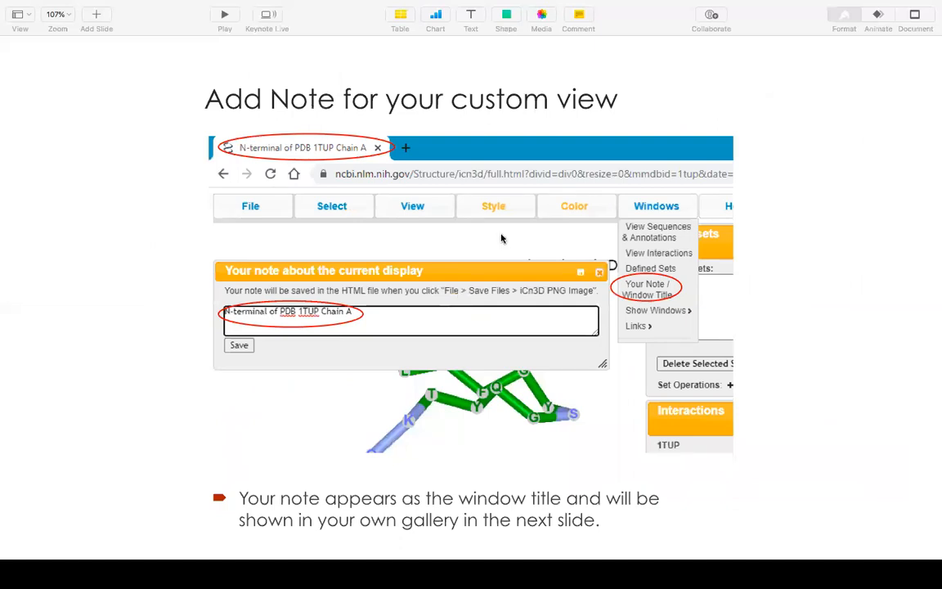
{"action": "mouse_move", "coordinate": [655, 295]}
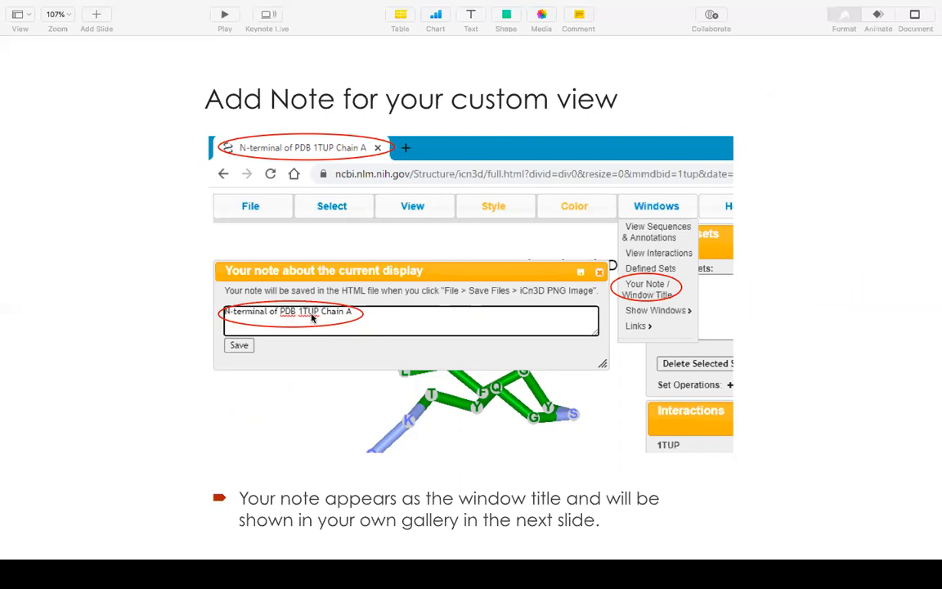
{"action": "mouse_move", "coordinate": [263, 319]}
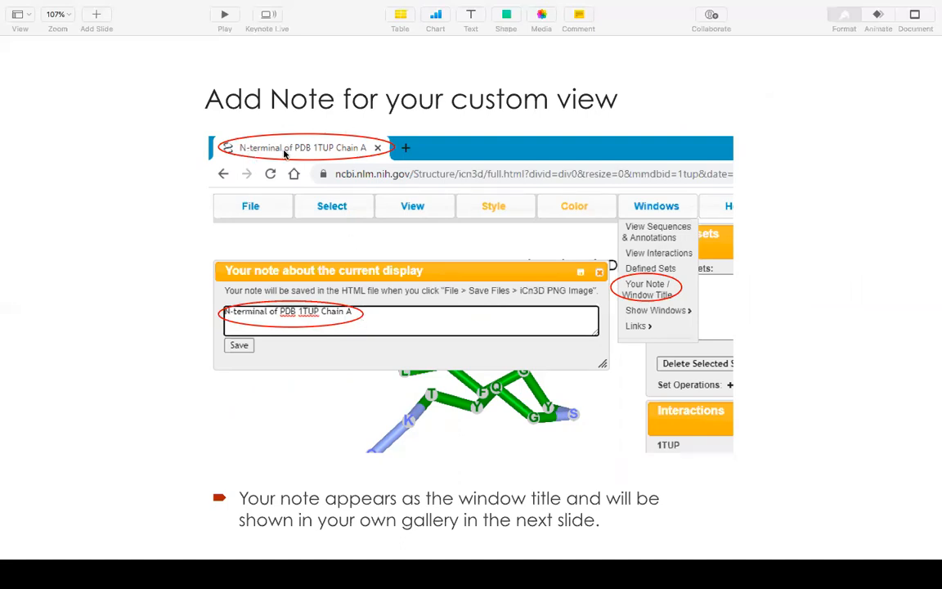
{"action": "mouse_move", "coordinate": [372, 146]}
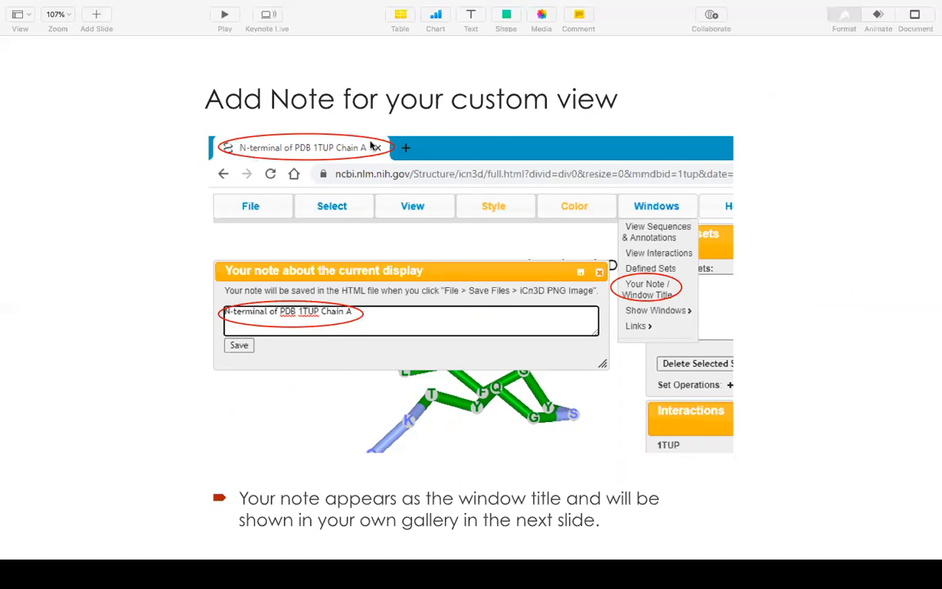
{"action": "mouse_move", "coordinate": [398, 516]}
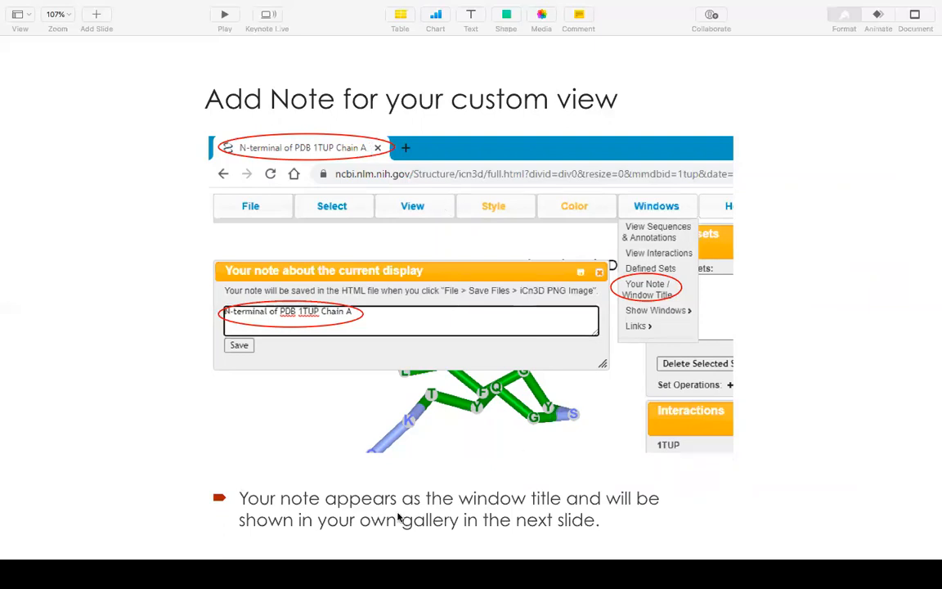
{"action": "mouse_move", "coordinate": [344, 520]}
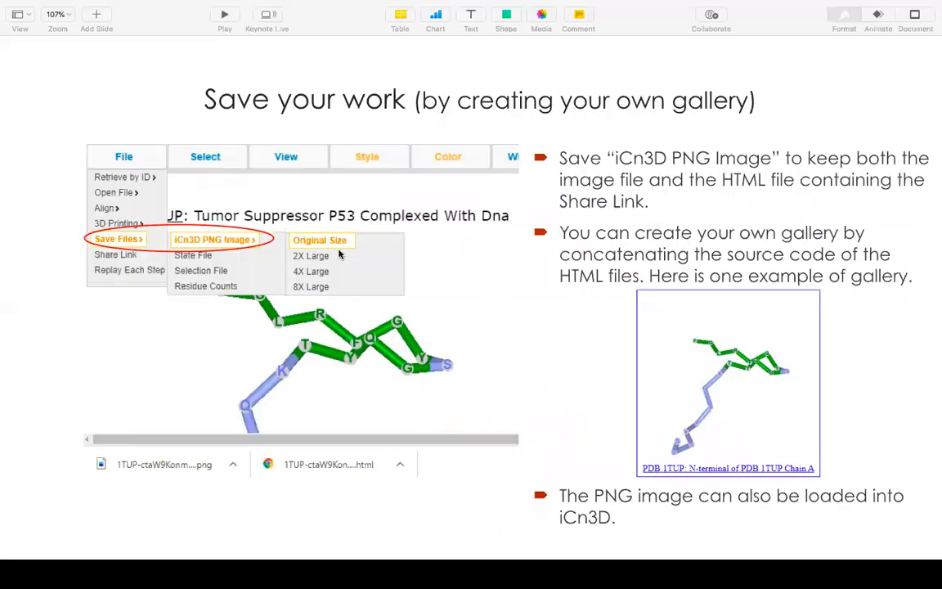
{"action": "mouse_move", "coordinate": [654, 135]}
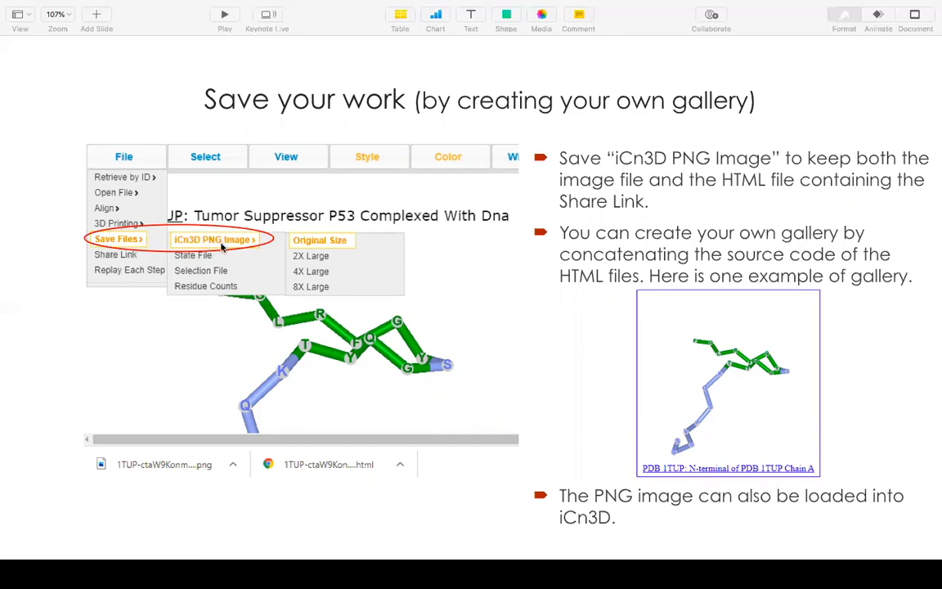
{"action": "mouse_move", "coordinate": [257, 247]}
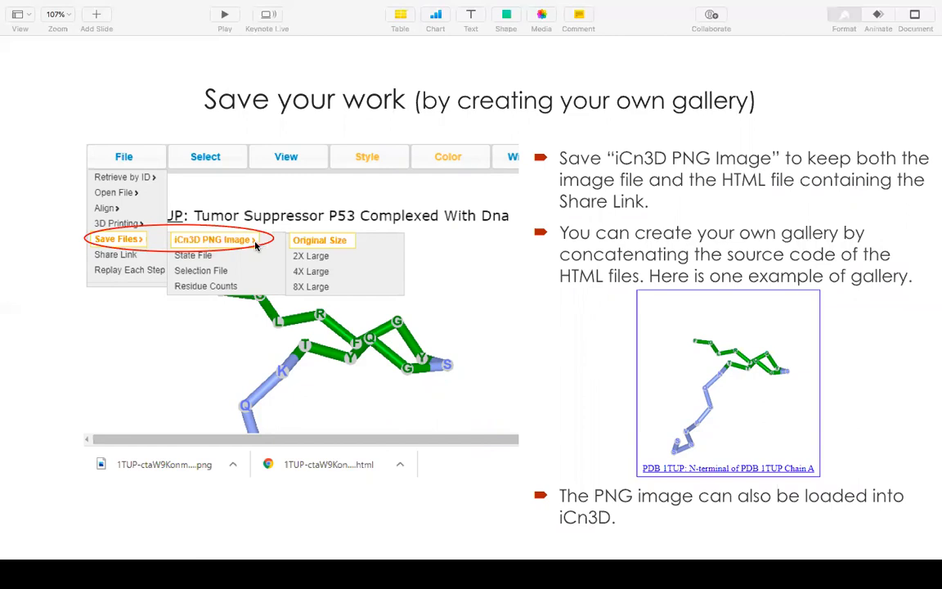
{"action": "mouse_move", "coordinate": [170, 466]}
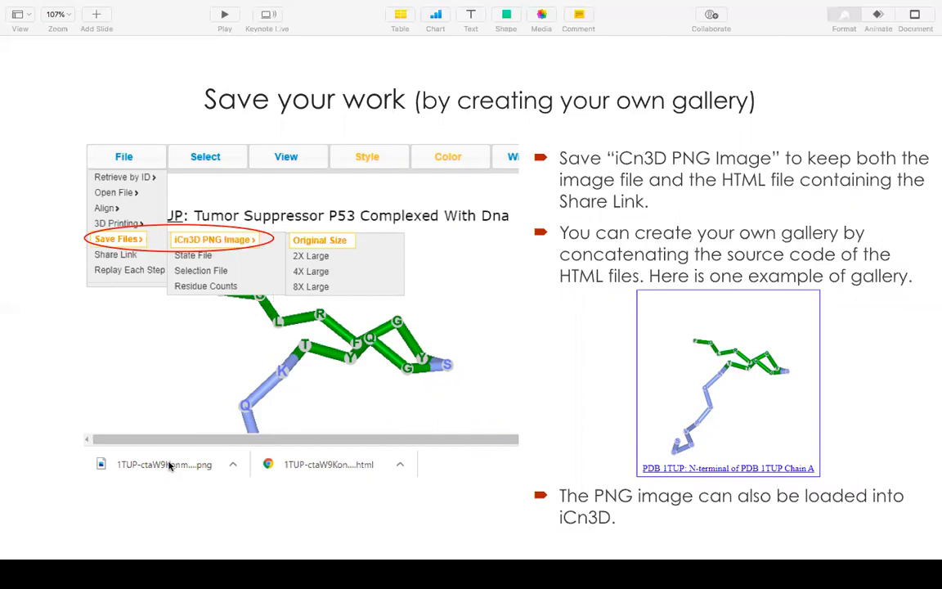
{"action": "mouse_move", "coordinate": [364, 467]}
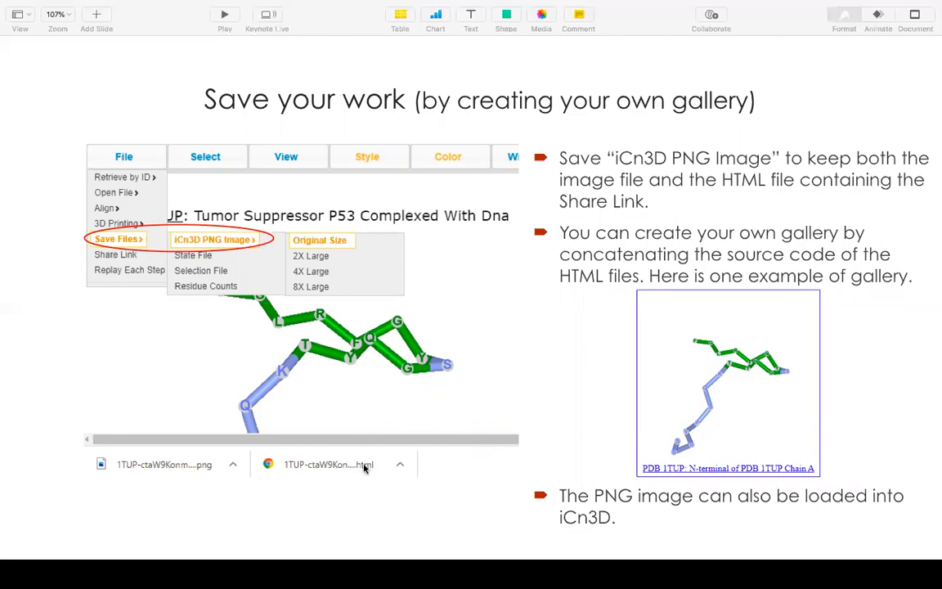
{"action": "mouse_move", "coordinate": [181, 460]}
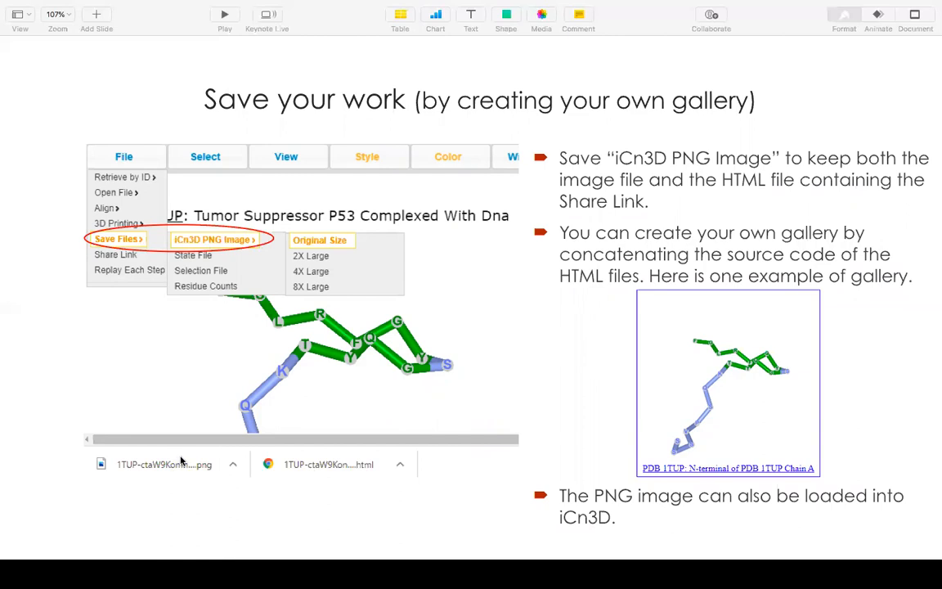
{"action": "mouse_move", "coordinate": [334, 463]}
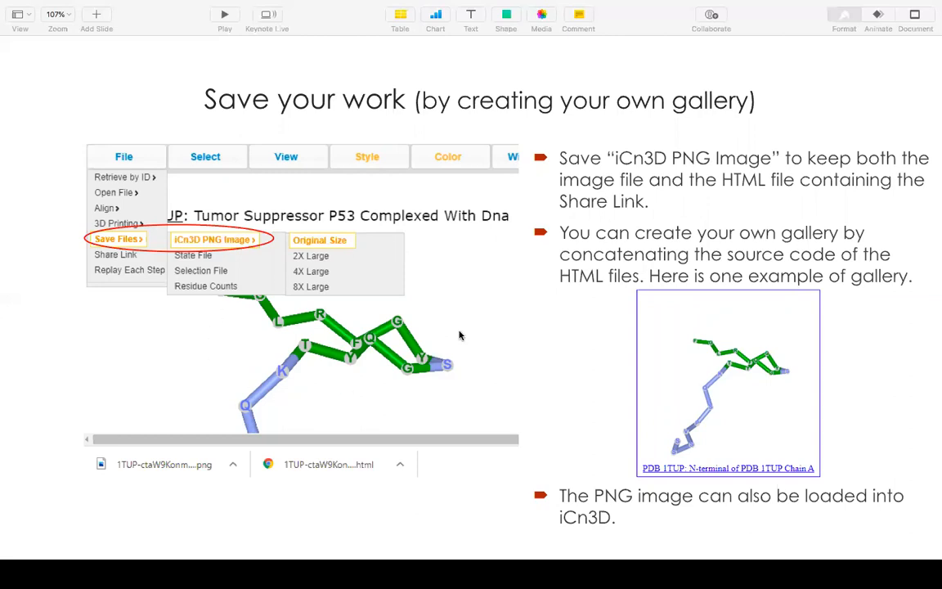
{"action": "mouse_move", "coordinate": [785, 259]}
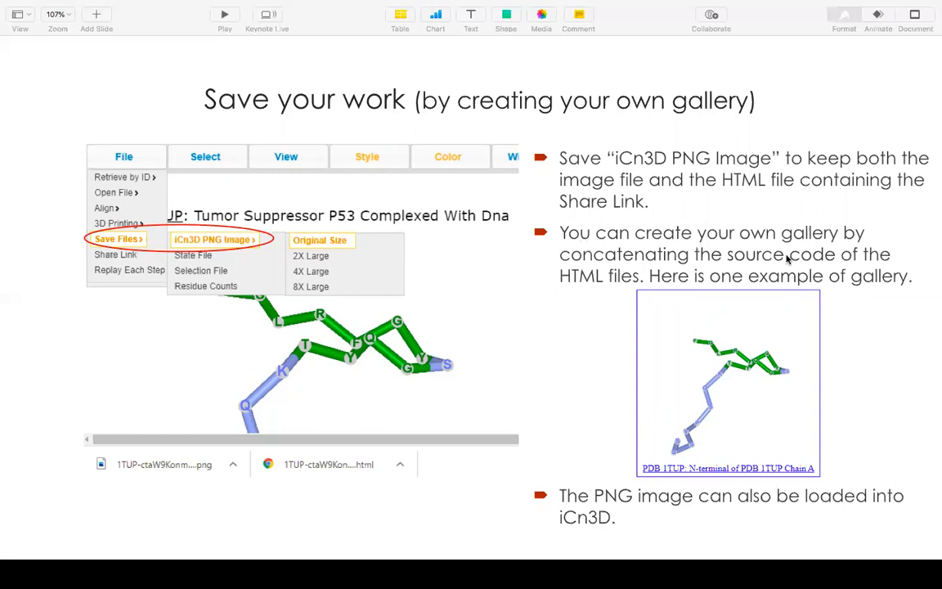
{"action": "mouse_move", "coordinate": [350, 469]}
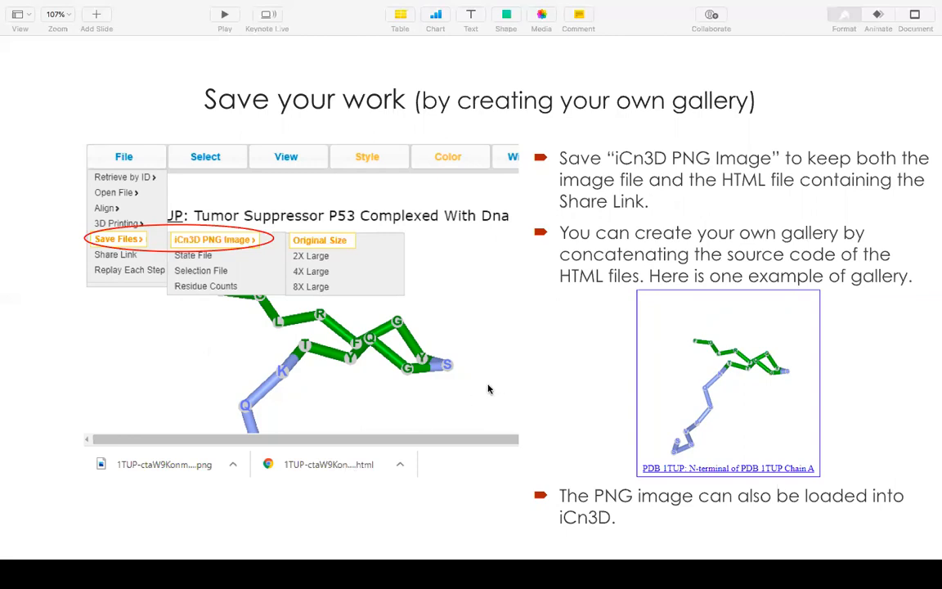
{"action": "mouse_move", "coordinate": [364, 470]}
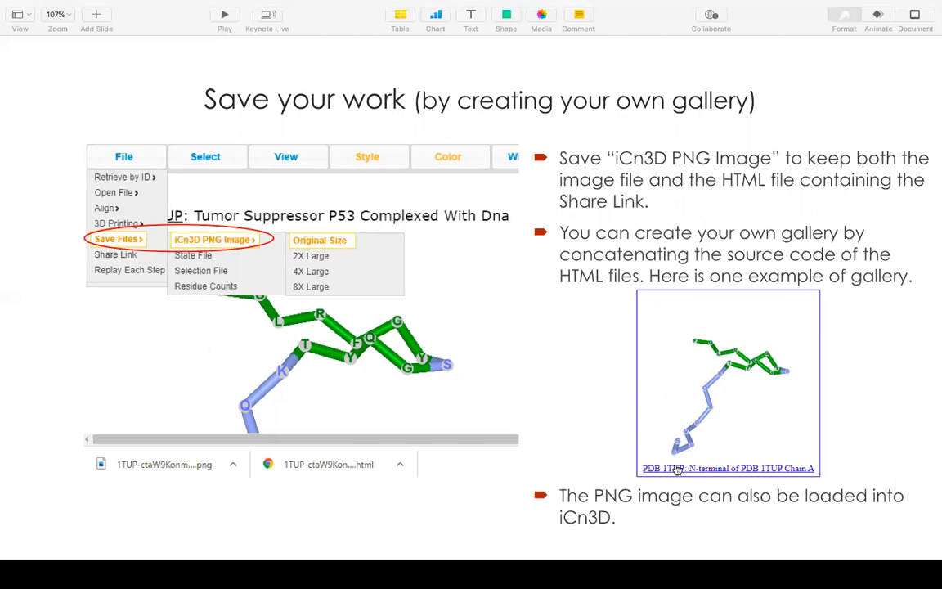
{"action": "mouse_move", "coordinate": [772, 468]}
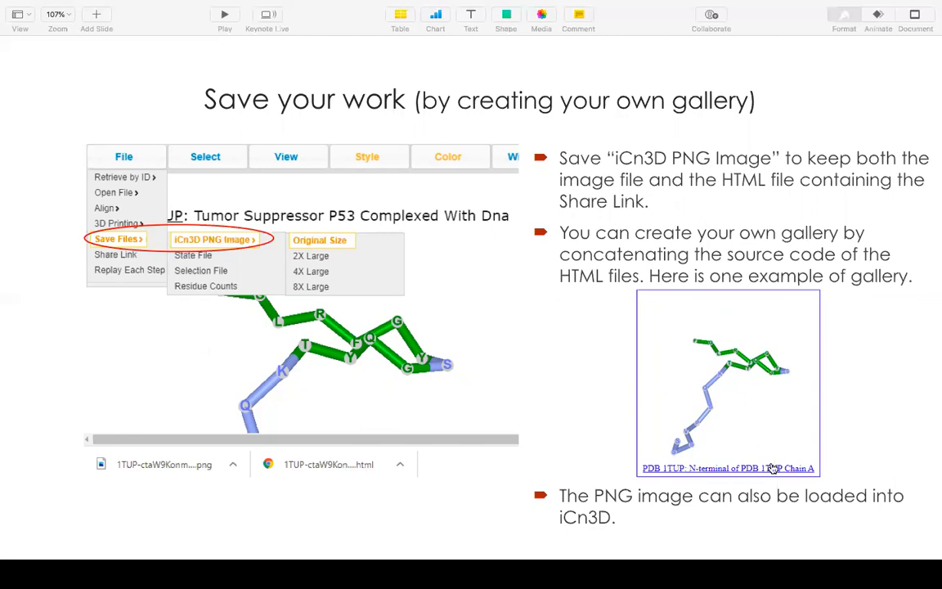
{"action": "mouse_move", "coordinate": [739, 414]}
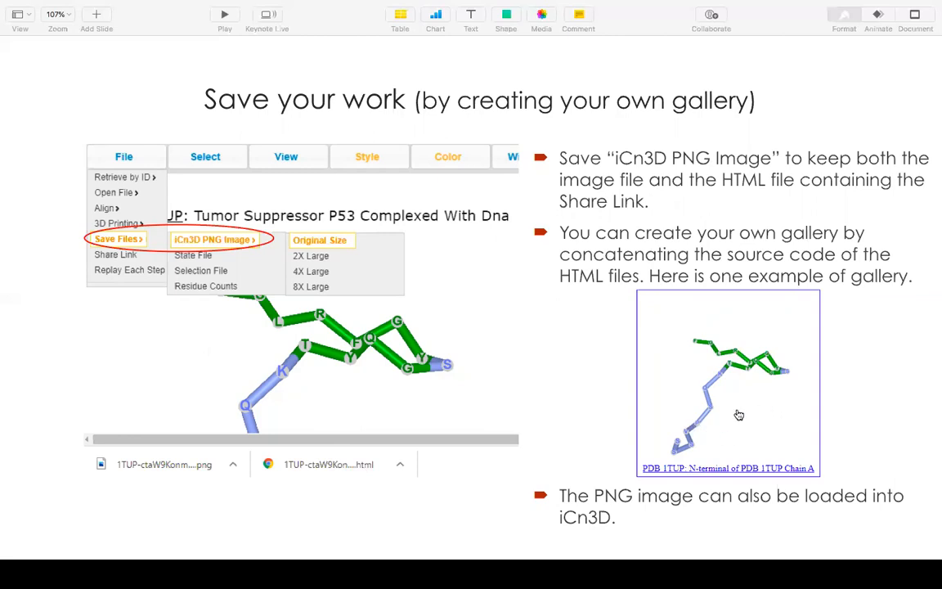
{"action": "mouse_move", "coordinate": [743, 391]}
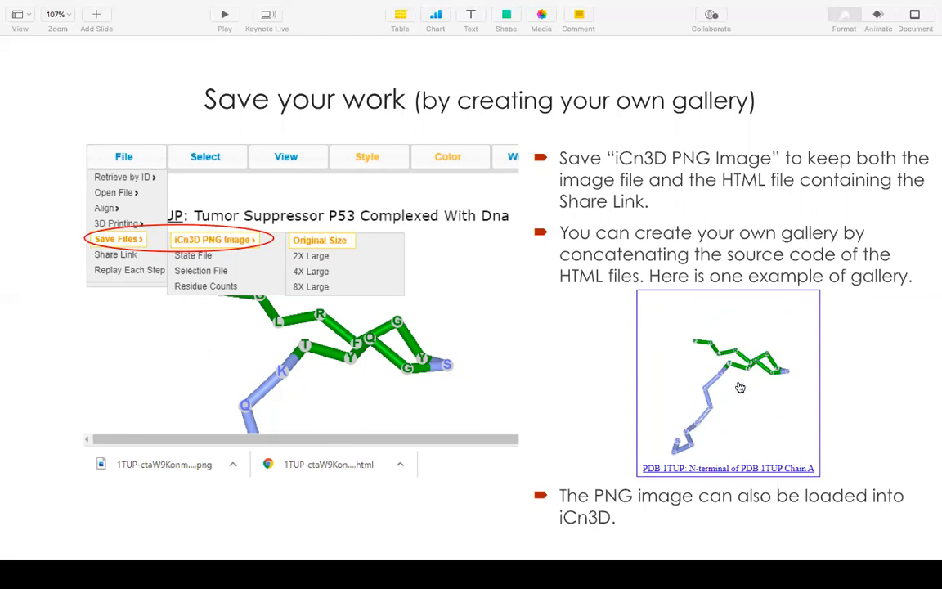
{"action": "mouse_move", "coordinate": [620, 507]}
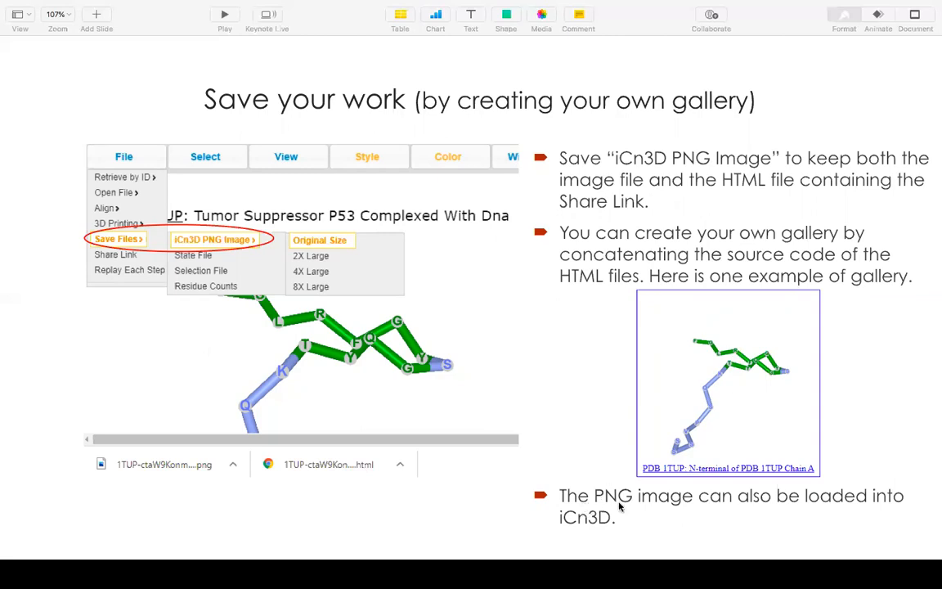
{"action": "mouse_move", "coordinate": [571, 537]}
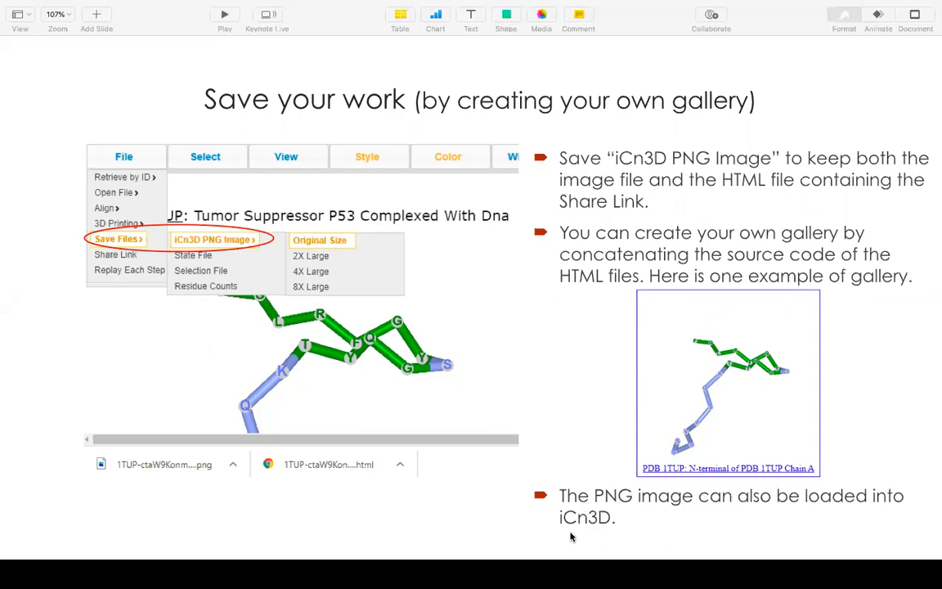
{"action": "mouse_move", "coordinate": [600, 419]}
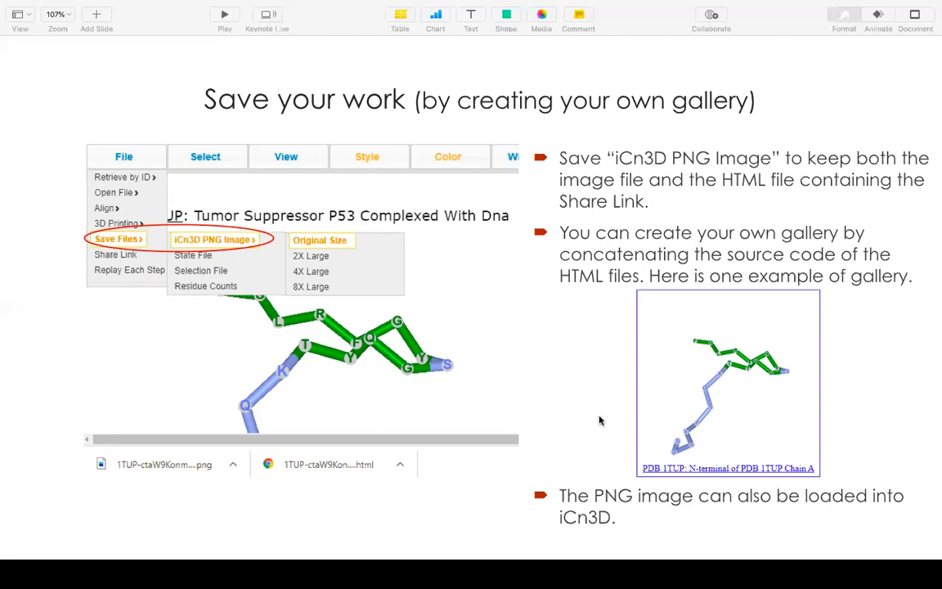
{"action": "mouse_move", "coordinate": [599, 422]}
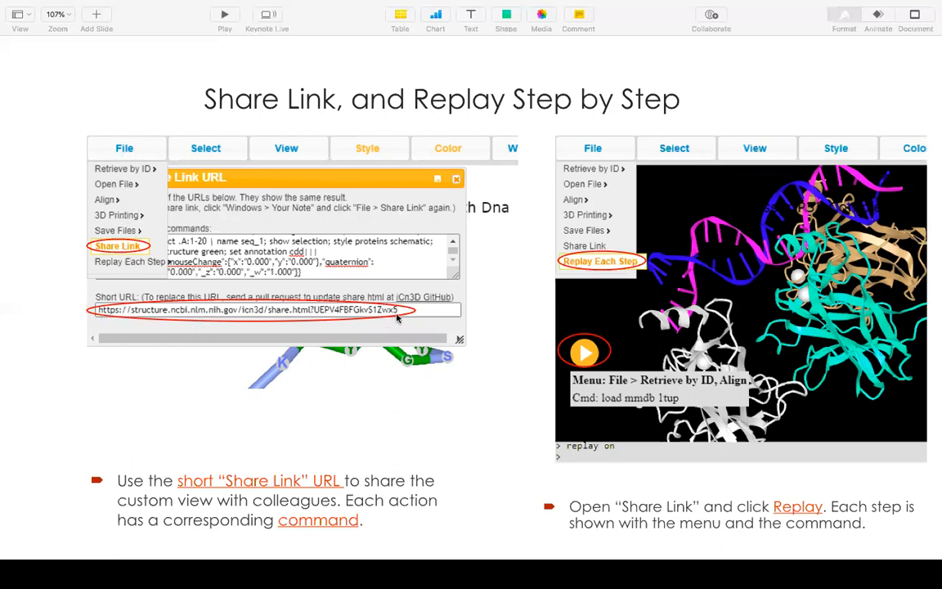
{"action": "mouse_move", "coordinate": [390, 319]}
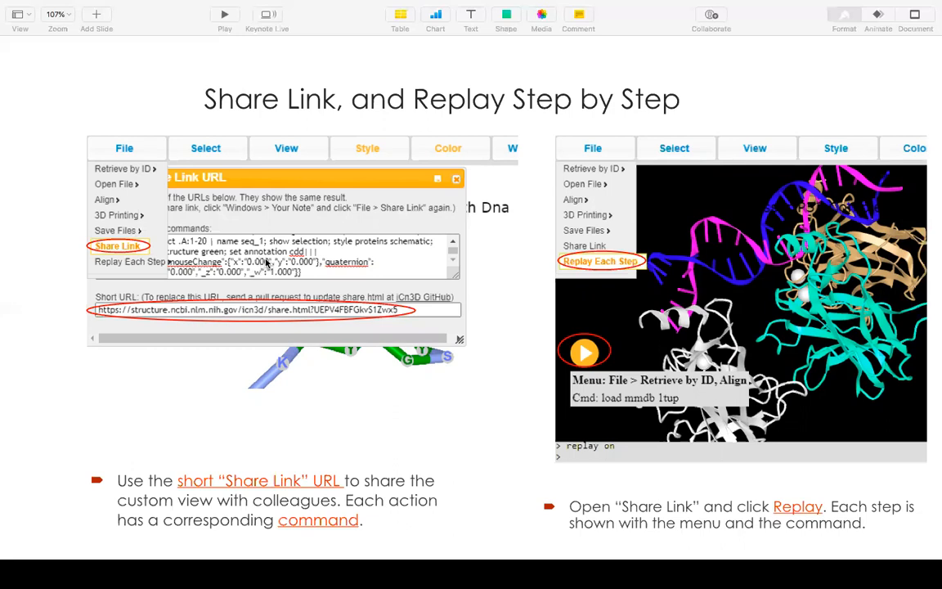
{"action": "mouse_move", "coordinate": [730, 288]}
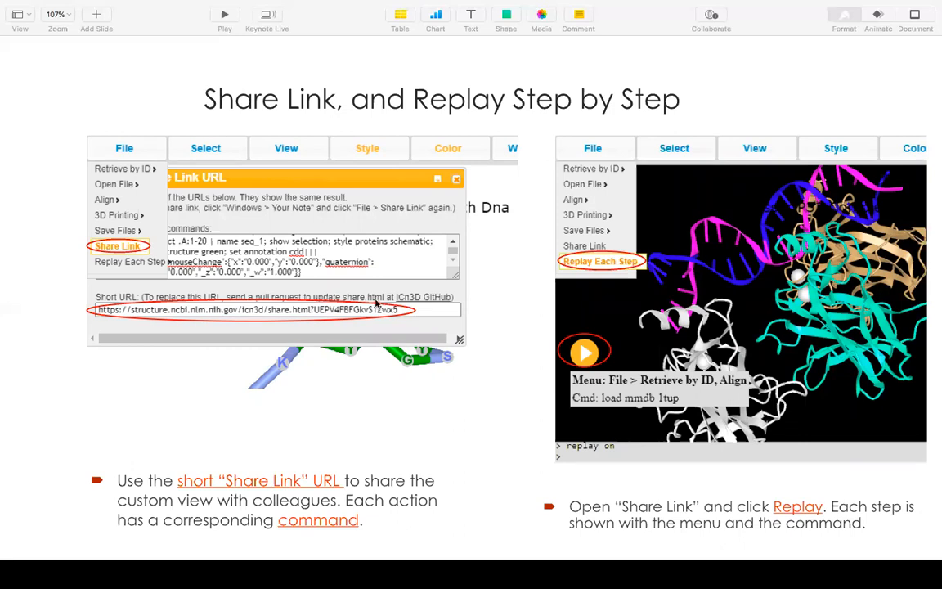
{"action": "mouse_move", "coordinate": [640, 321]}
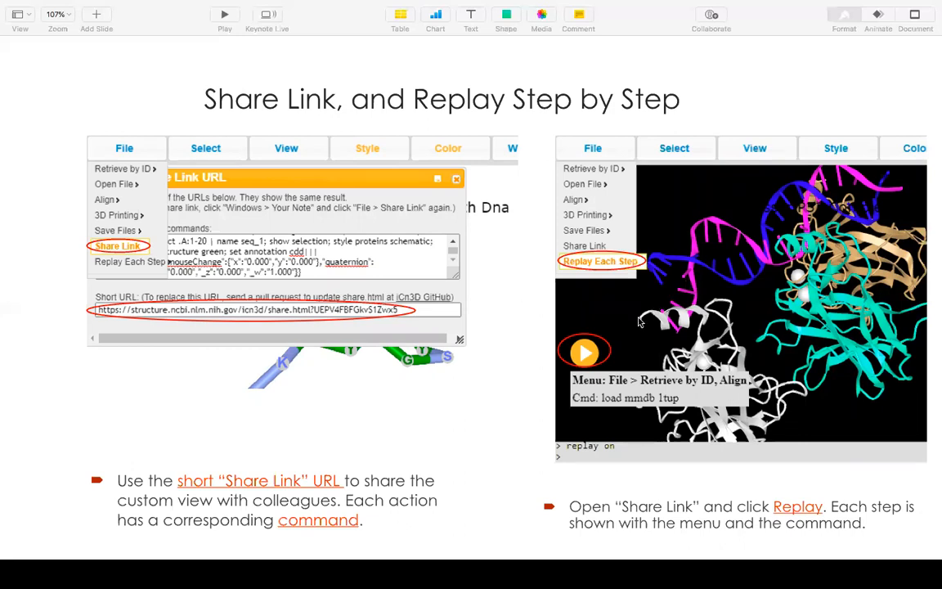
{"action": "mouse_move", "coordinate": [693, 227]}
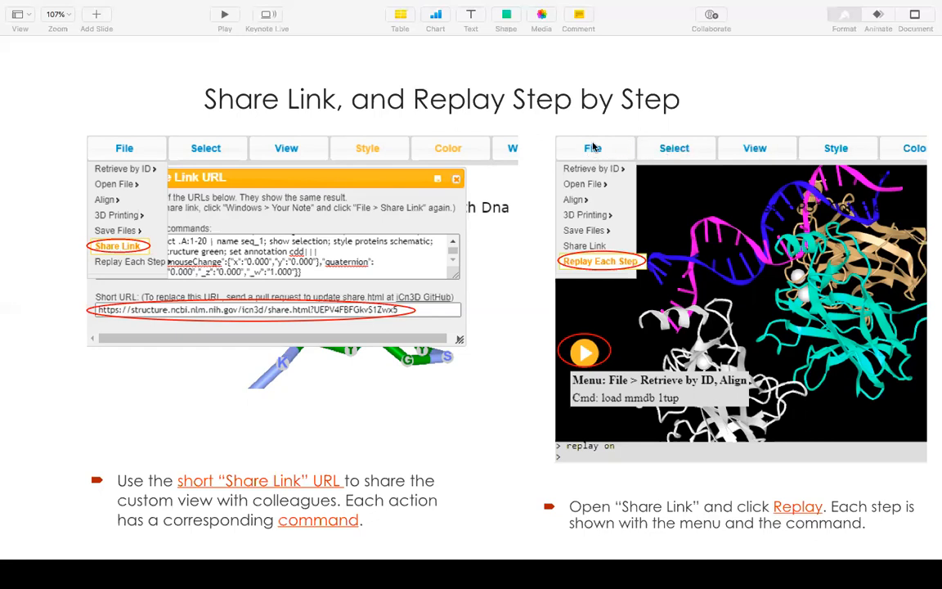
{"action": "mouse_move", "coordinate": [602, 214]}
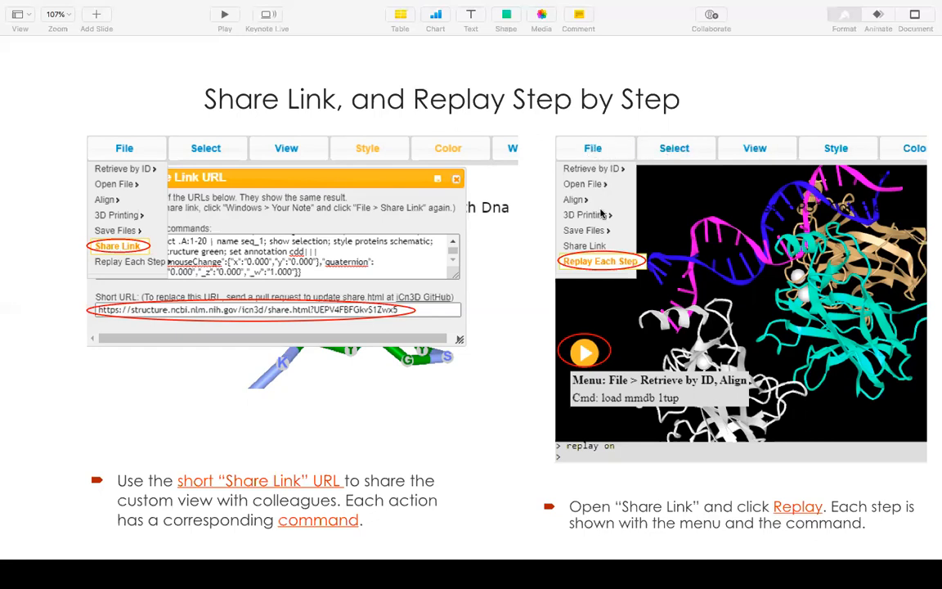
{"action": "mouse_move", "coordinate": [639, 269]}
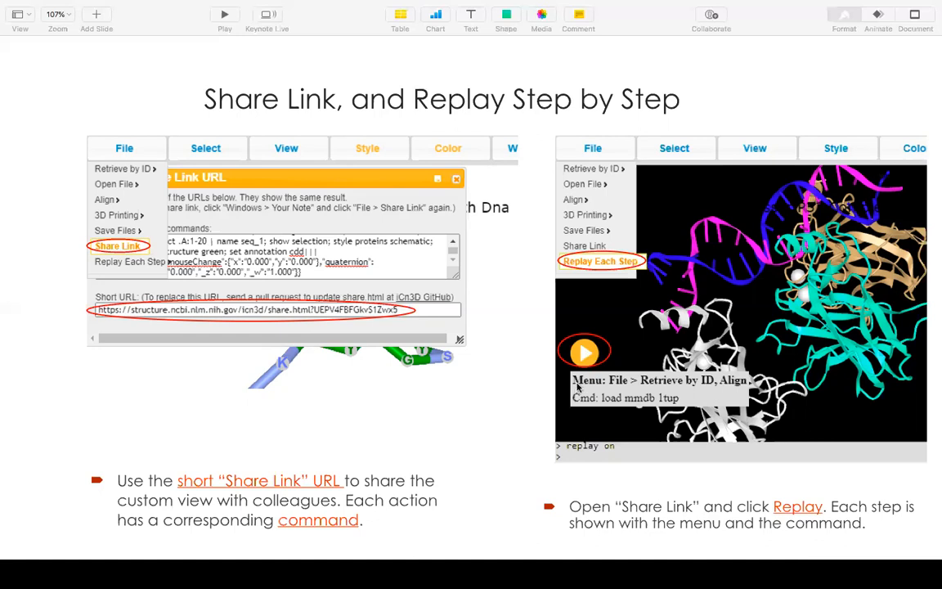
{"action": "mouse_move", "coordinate": [631, 406]}
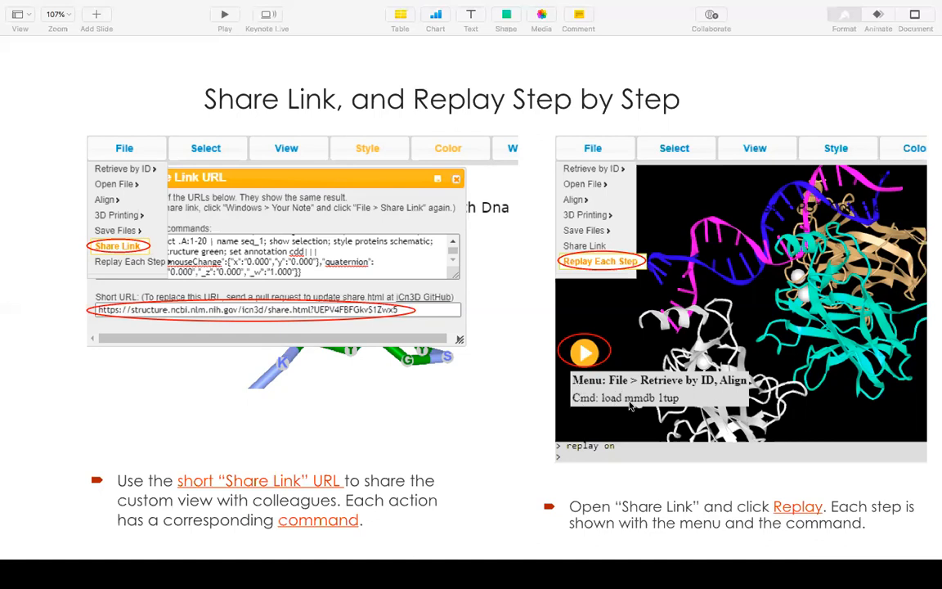
{"action": "mouse_move", "coordinate": [677, 407]}
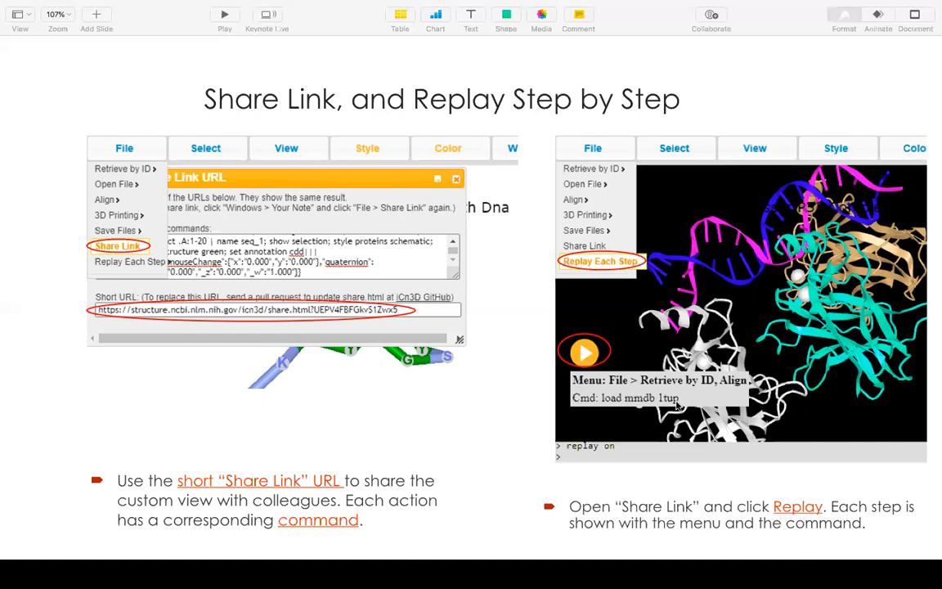
{"action": "mouse_move", "coordinate": [674, 405]}
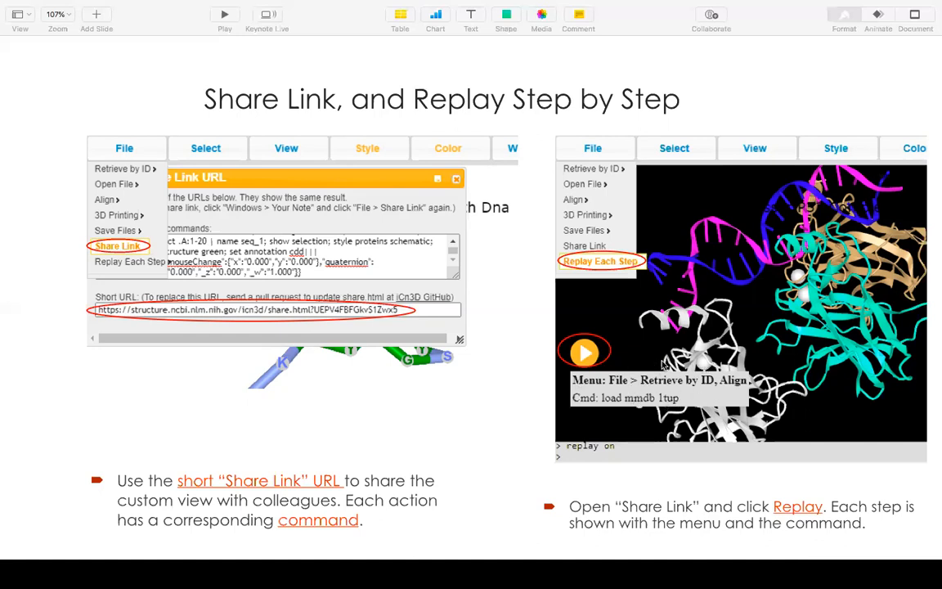
{"action": "mouse_move", "coordinate": [691, 364]}
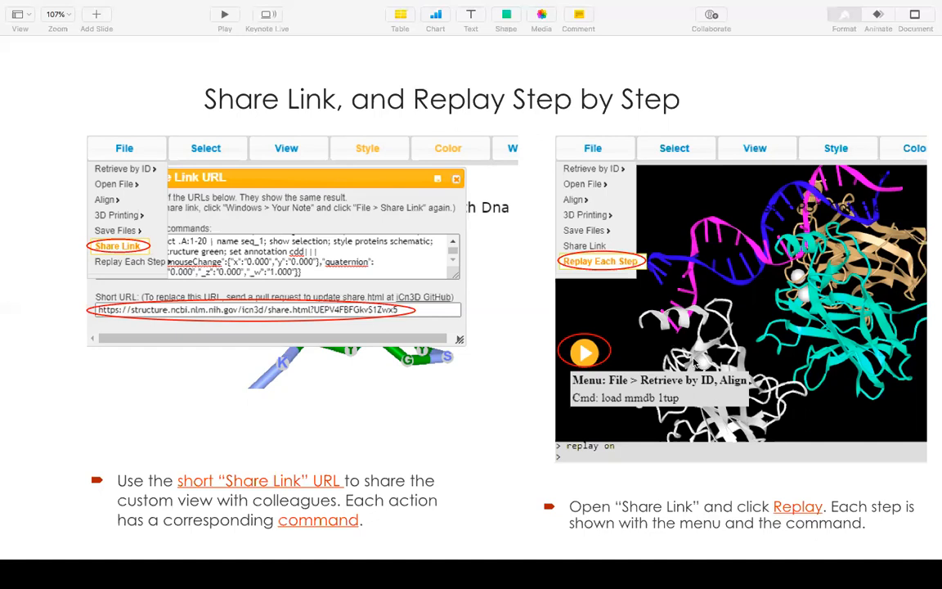